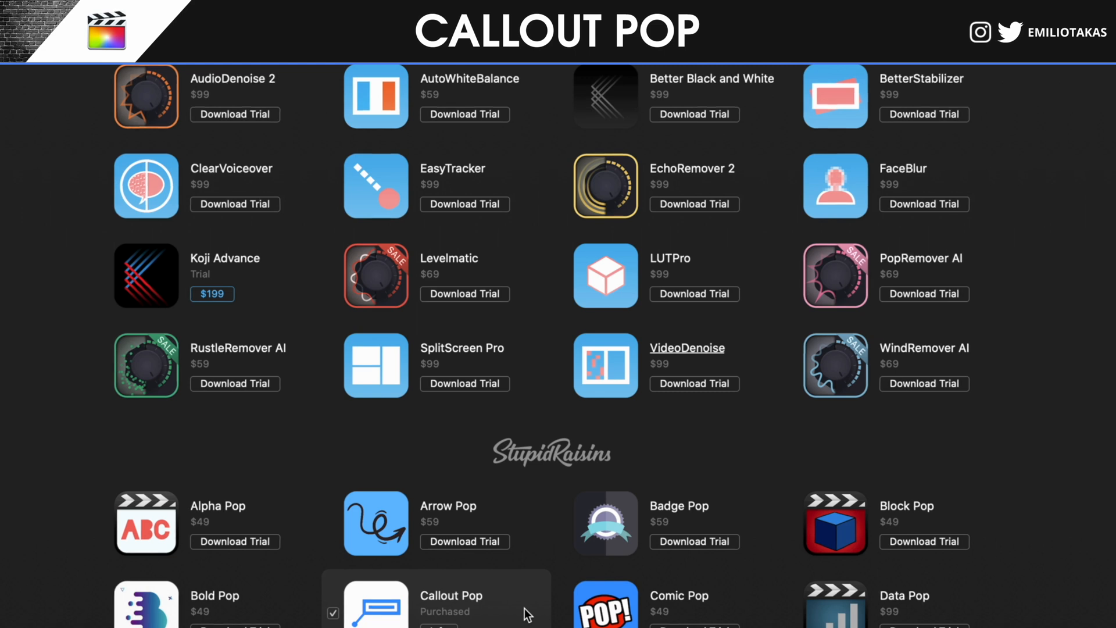
{"action": "mouse_move", "coordinate": [814, 338]}
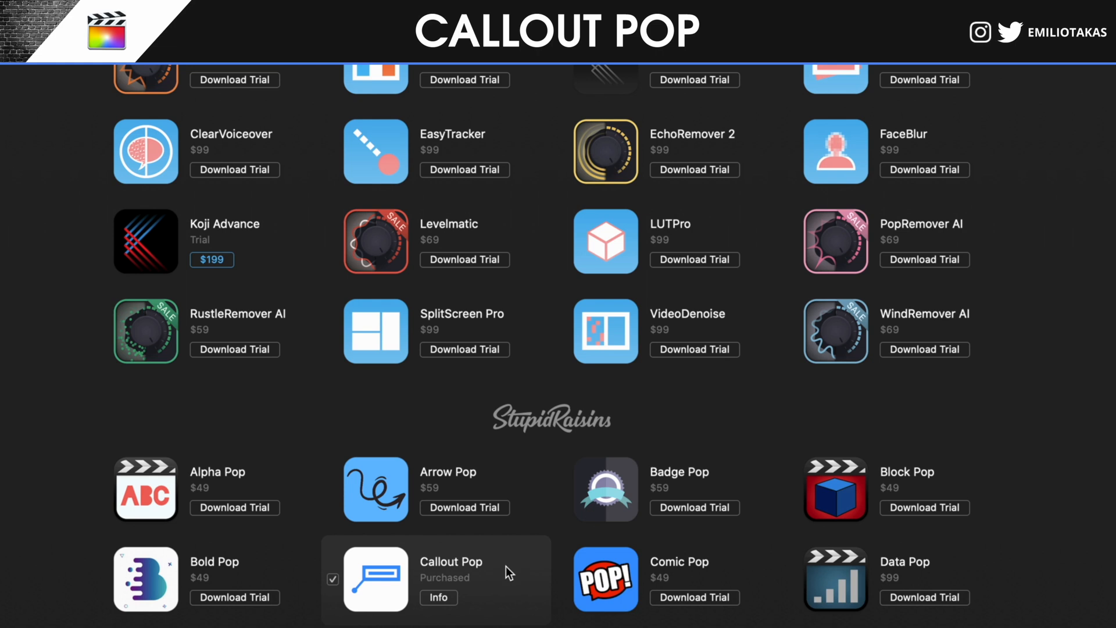
{"action": "mouse_move", "coordinate": [694, 614]}
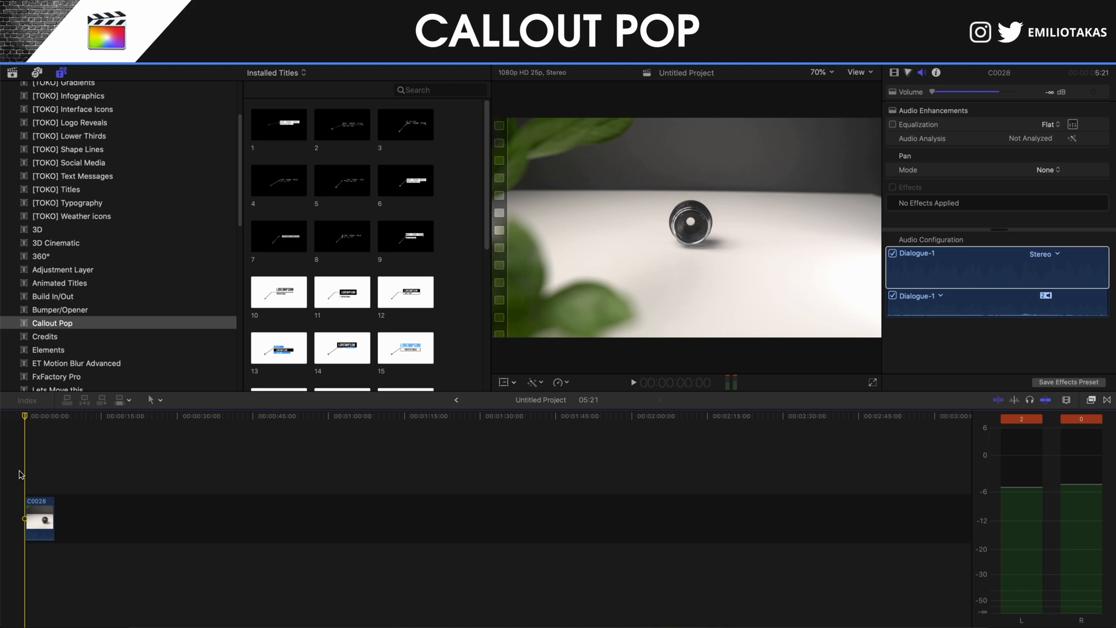
{"action": "mouse_move", "coordinate": [60, 72]}
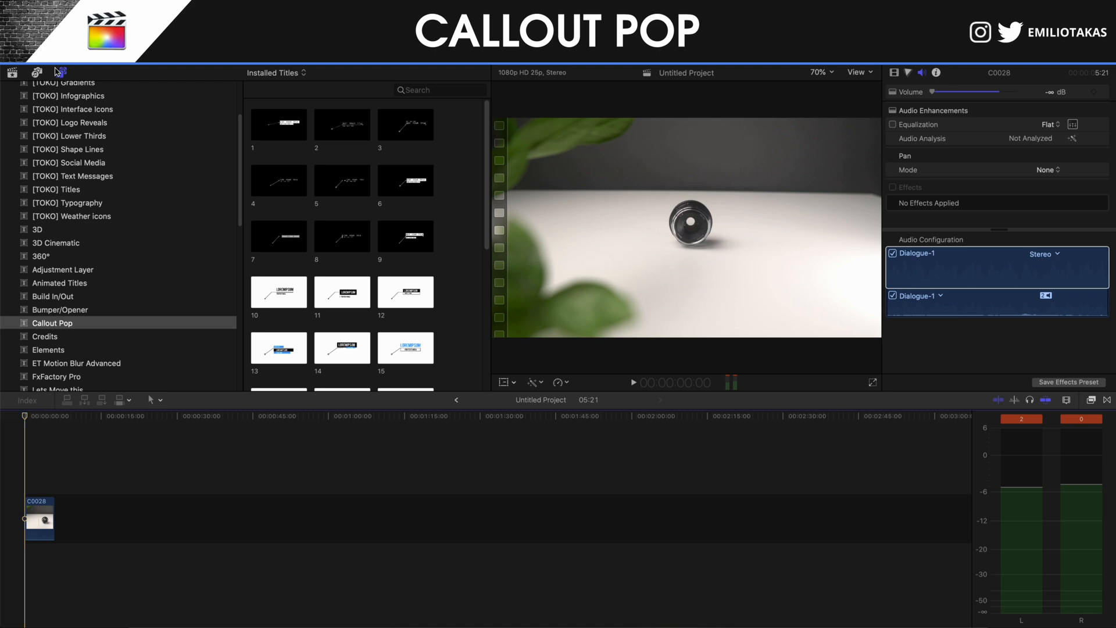
Choose Callout Pop in the Titles sidebar and preview its title thumbnails.
{"action": "left_click", "coordinate": [51, 323]}
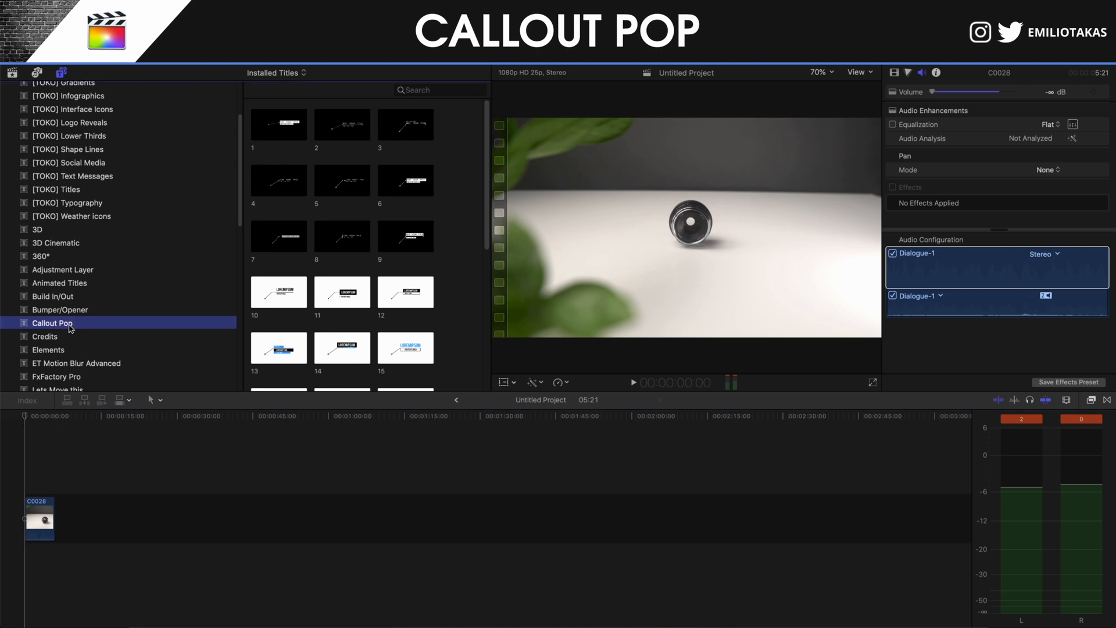
{"action": "mouse_move", "coordinate": [293, 147]}
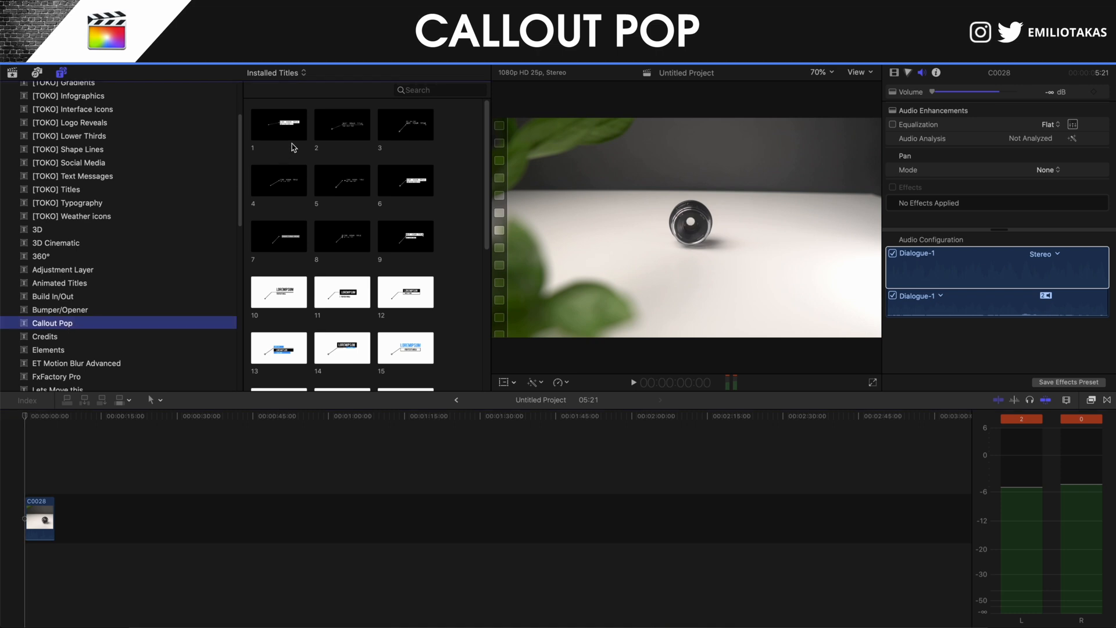
{"action": "scroll", "scroll_direction": "down", "scroll_amount": 3}
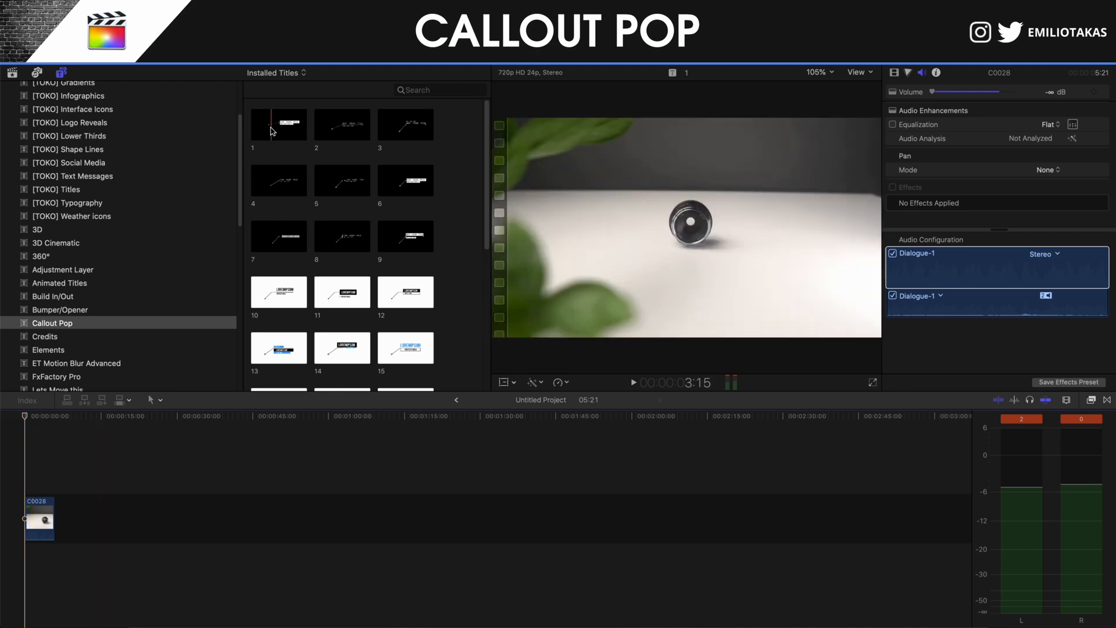
{"action": "left_click", "coordinate": [278, 179]}
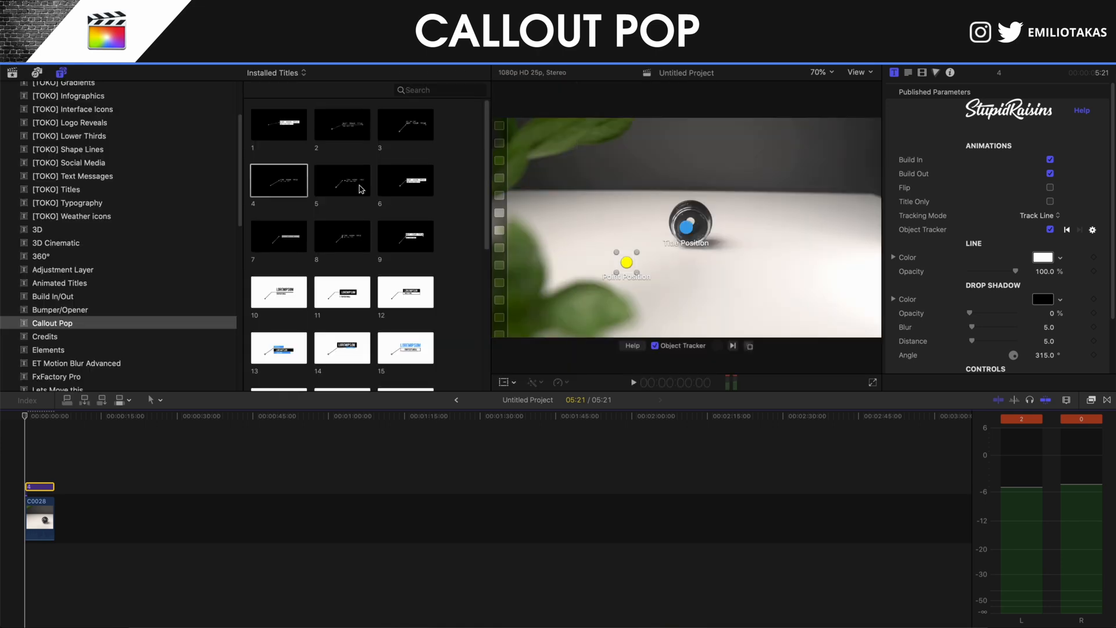
Scroll down through the remaining Callout Pop title thumbnails.
{"action": "scroll", "scroll_direction": "down", "scroll_amount": 3}
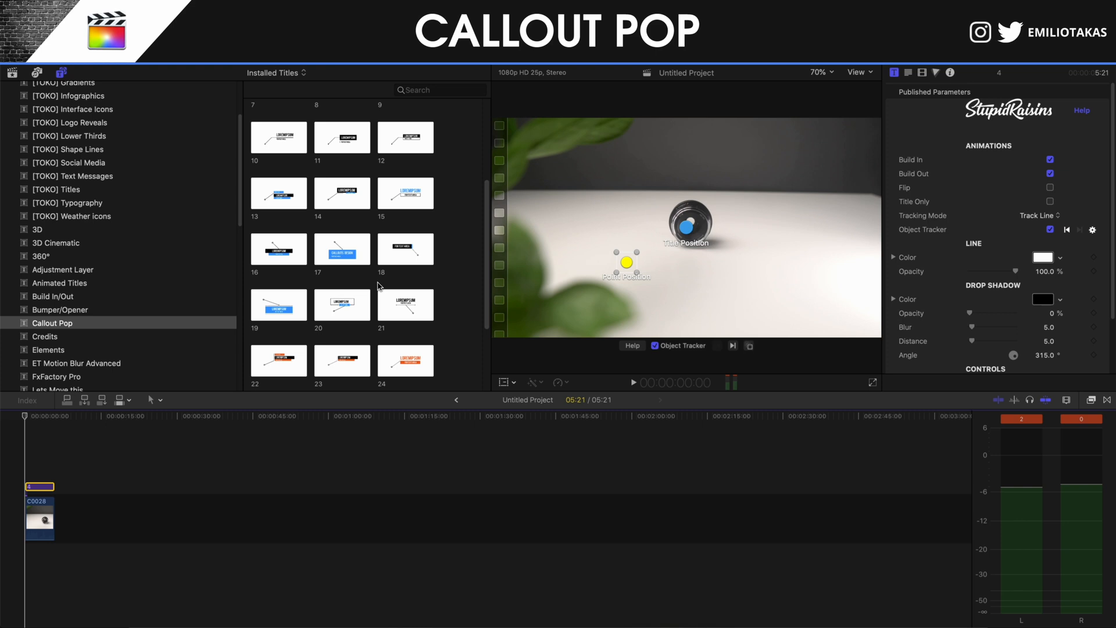
{"action": "scroll", "scroll_direction": "down", "scroll_amount": 3}
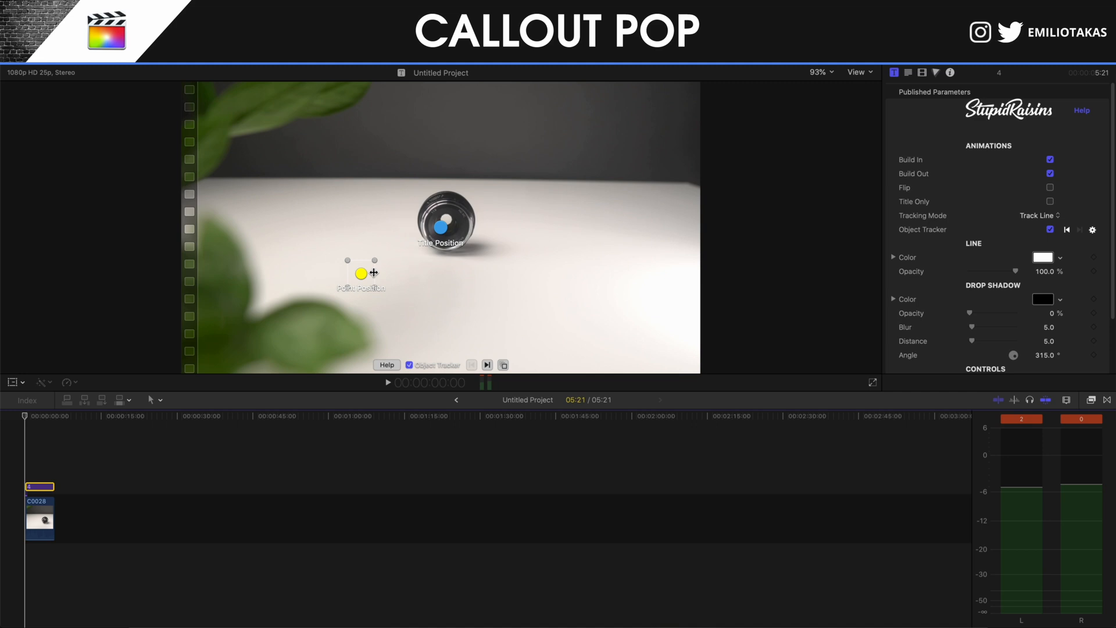
{"action": "mouse_move", "coordinate": [408, 207]}
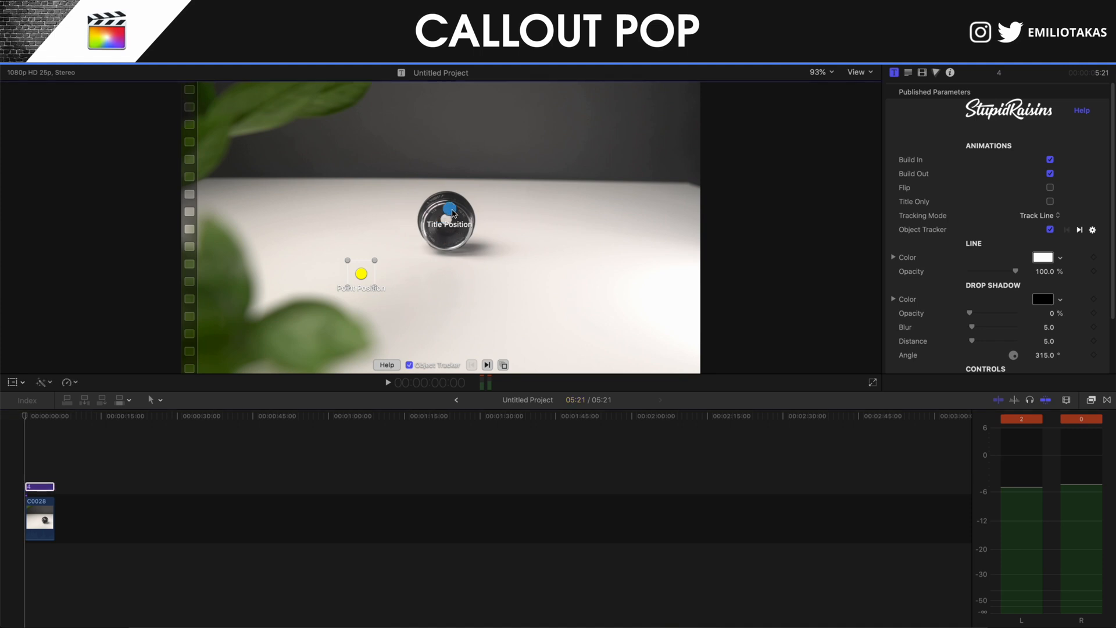
Drag the title anchor to the upper right and the tracking box over the lens.
{"action": "left_click_drag", "start_coordinate": [450, 210], "coordinate": [568, 136]}
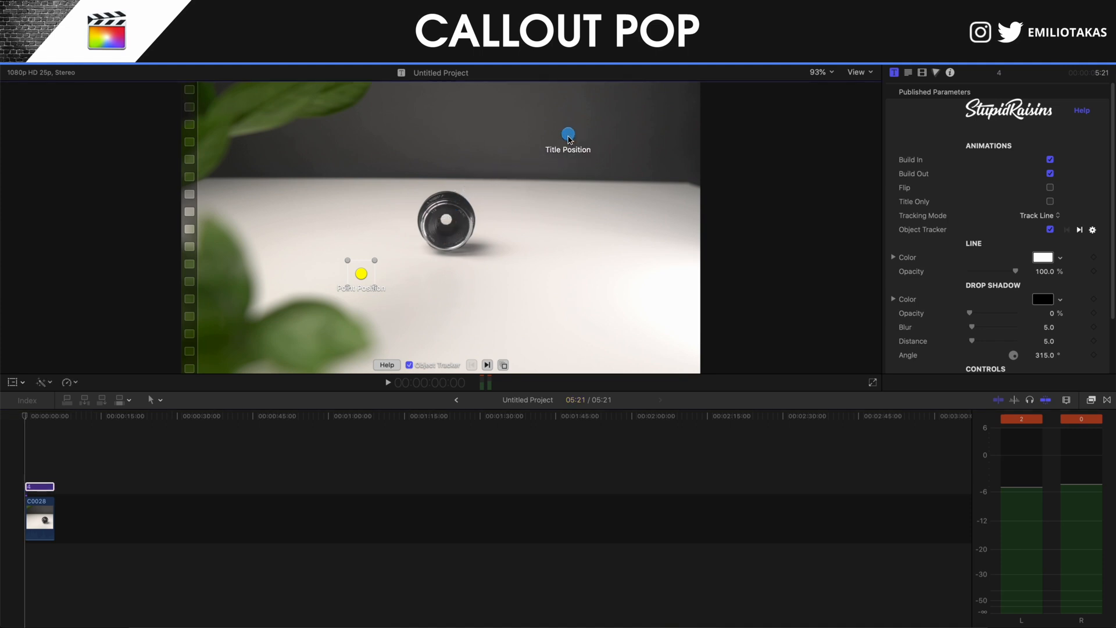
{"action": "mouse_move", "coordinate": [371, 273]}
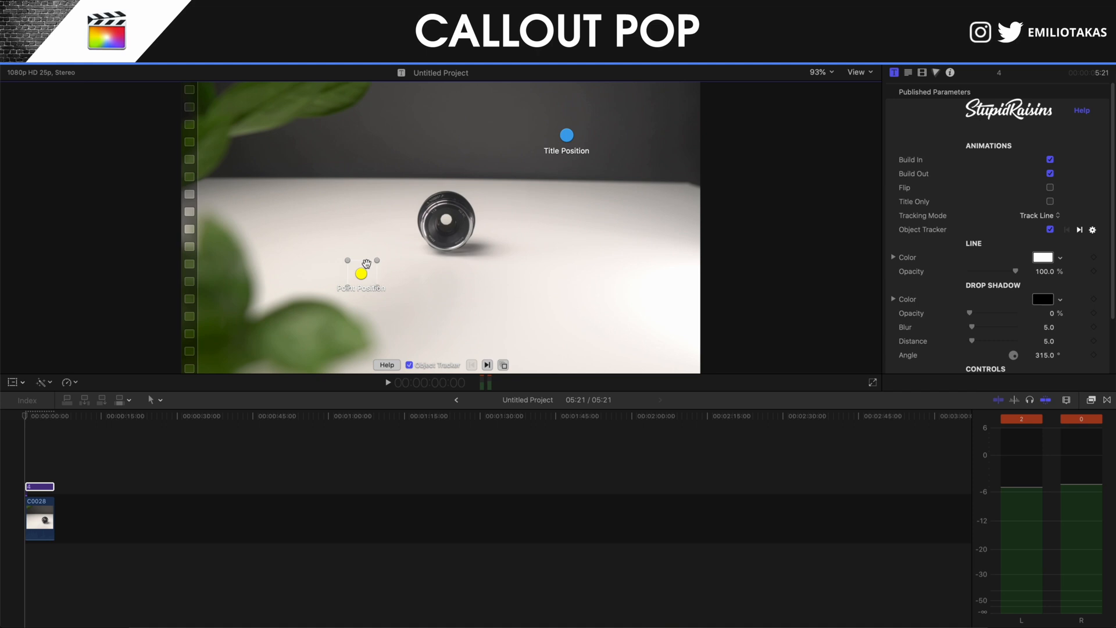
{"action": "left_click_drag", "start_coordinate": [359, 273], "coordinate": [441, 217]}
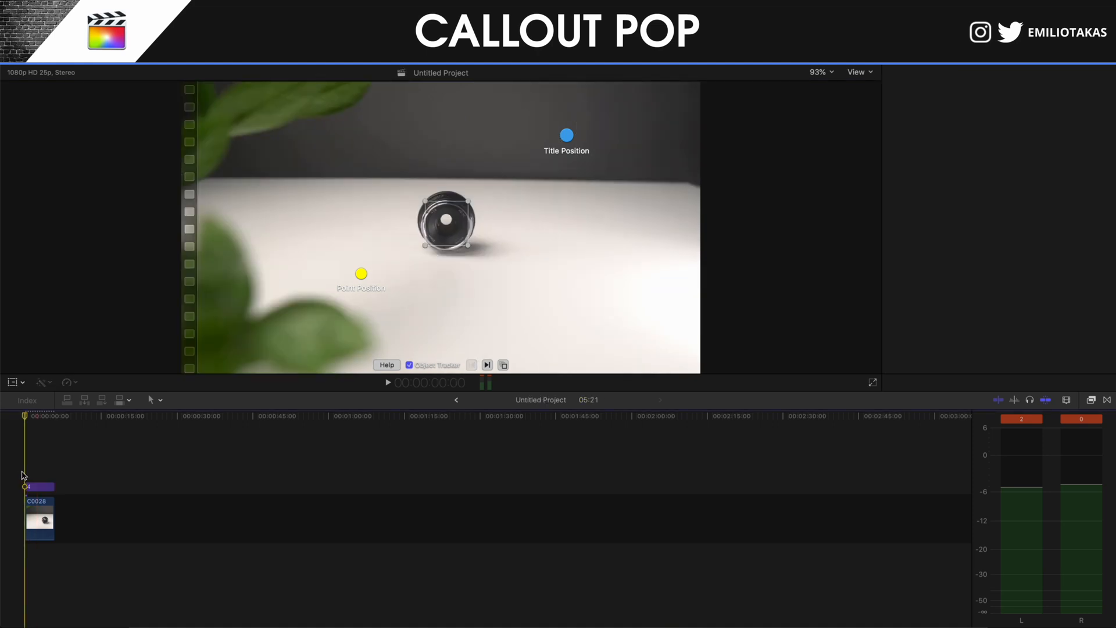
{"action": "left_click", "coordinate": [894, 72]}
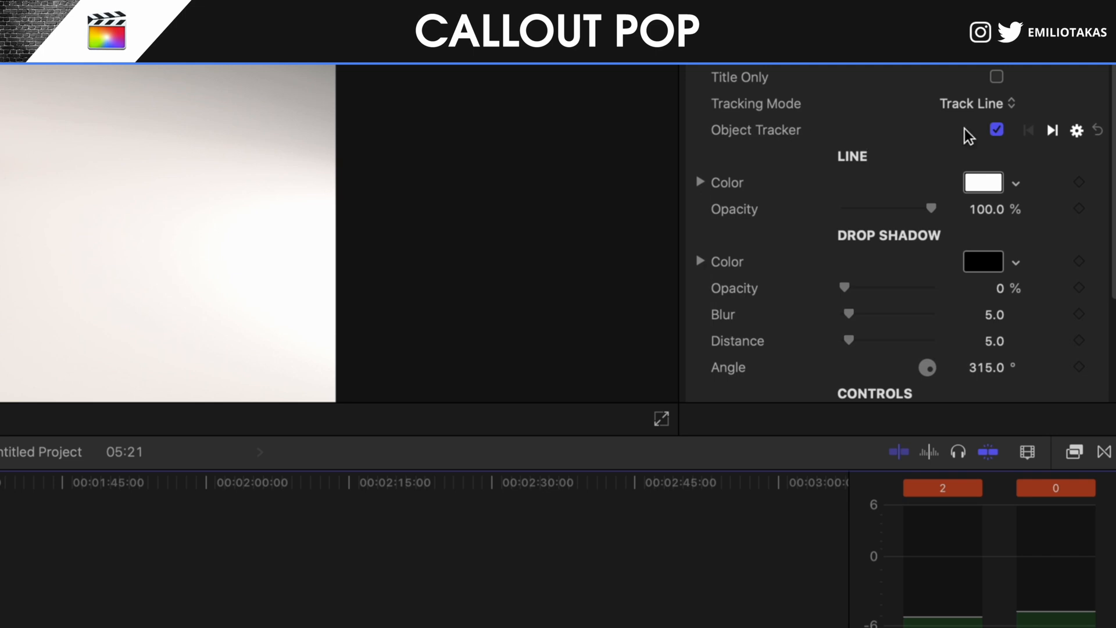
{"action": "mouse_move", "coordinate": [1052, 130]}
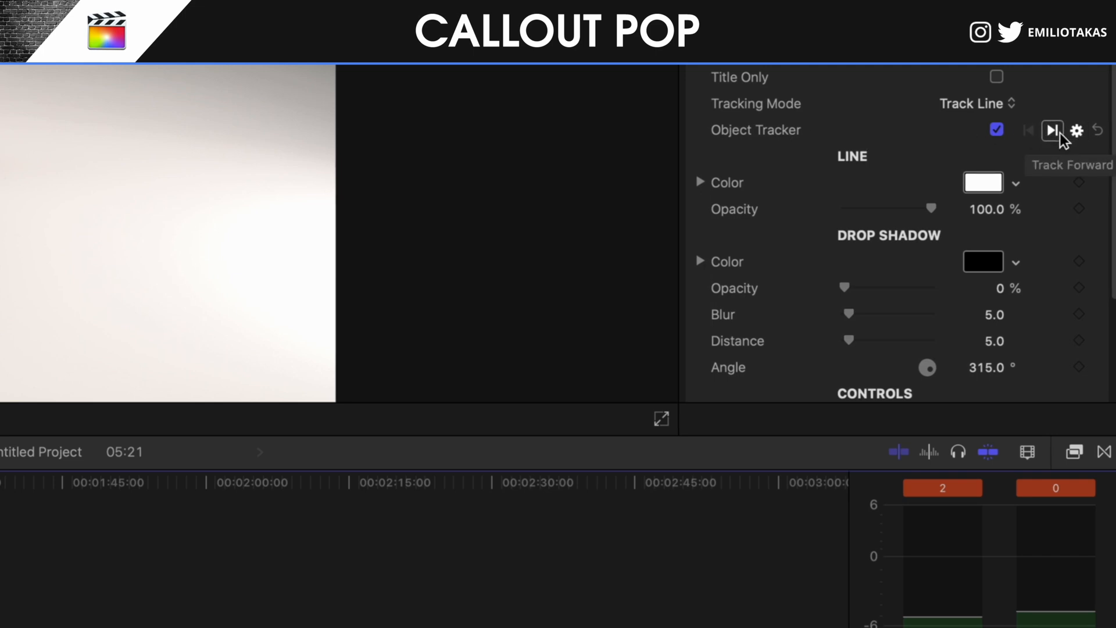
Run Track Forward on the lens from the Object Tracker.
{"action": "left_click", "coordinate": [1052, 131]}
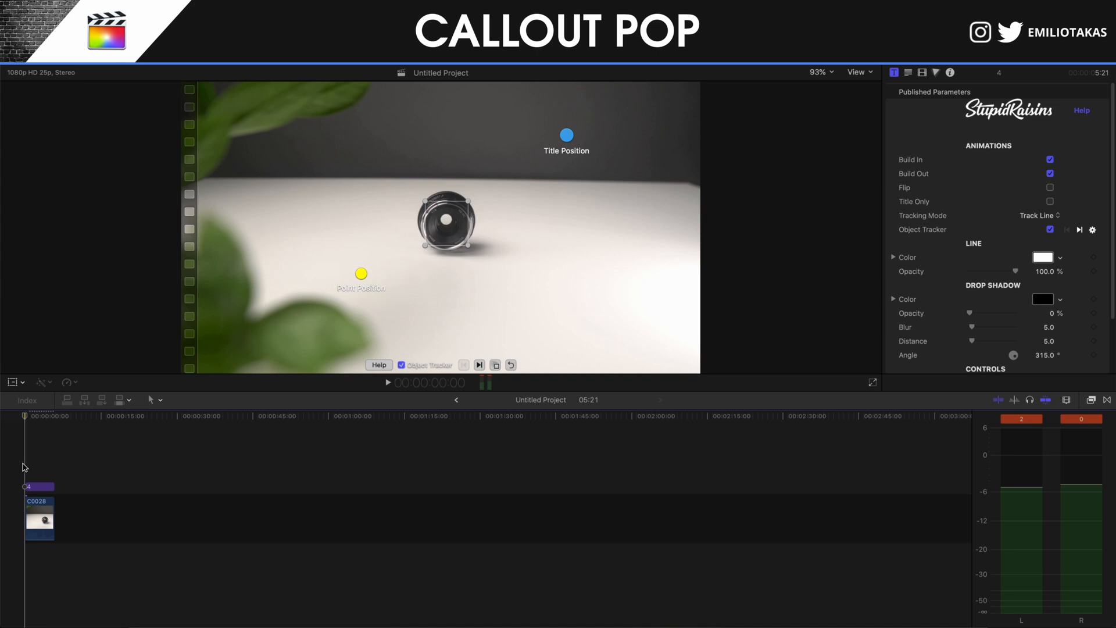
Check tracking at a later frame and nudge the callout title left into frame.
{"action": "left_click", "coordinate": [387, 382]}
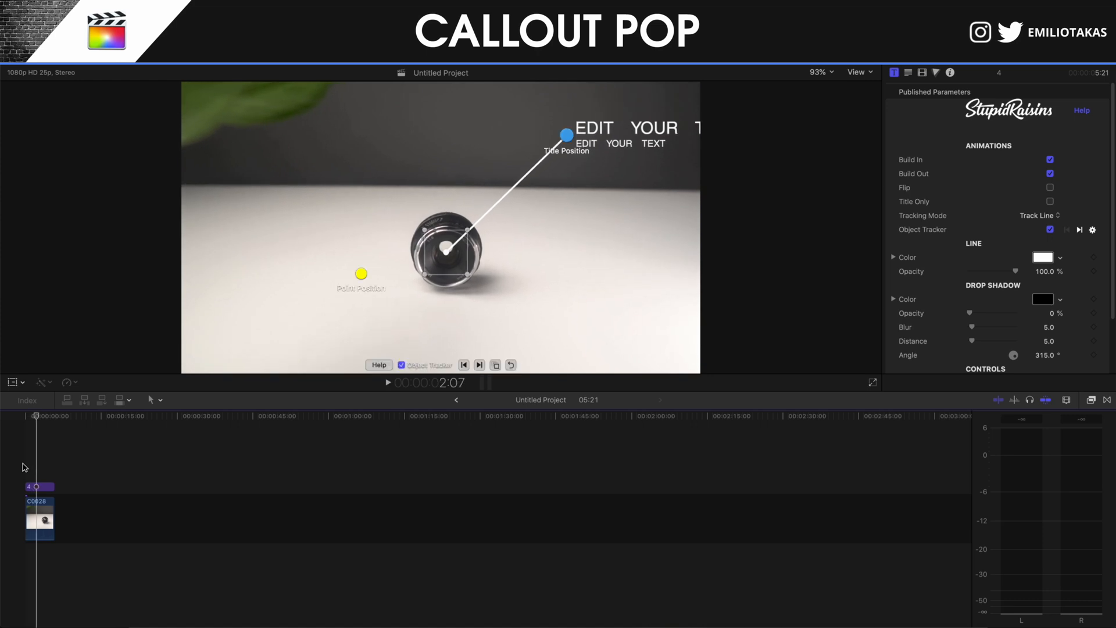
{"action": "mouse_move", "coordinate": [370, 265]}
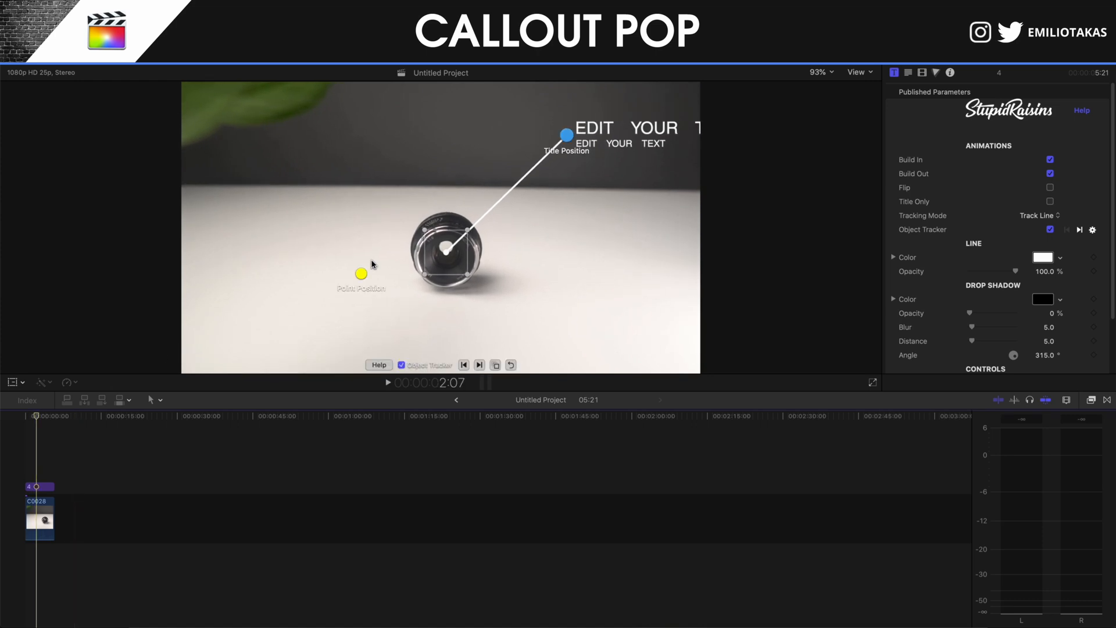
{"action": "left_click", "coordinate": [655, 128]}
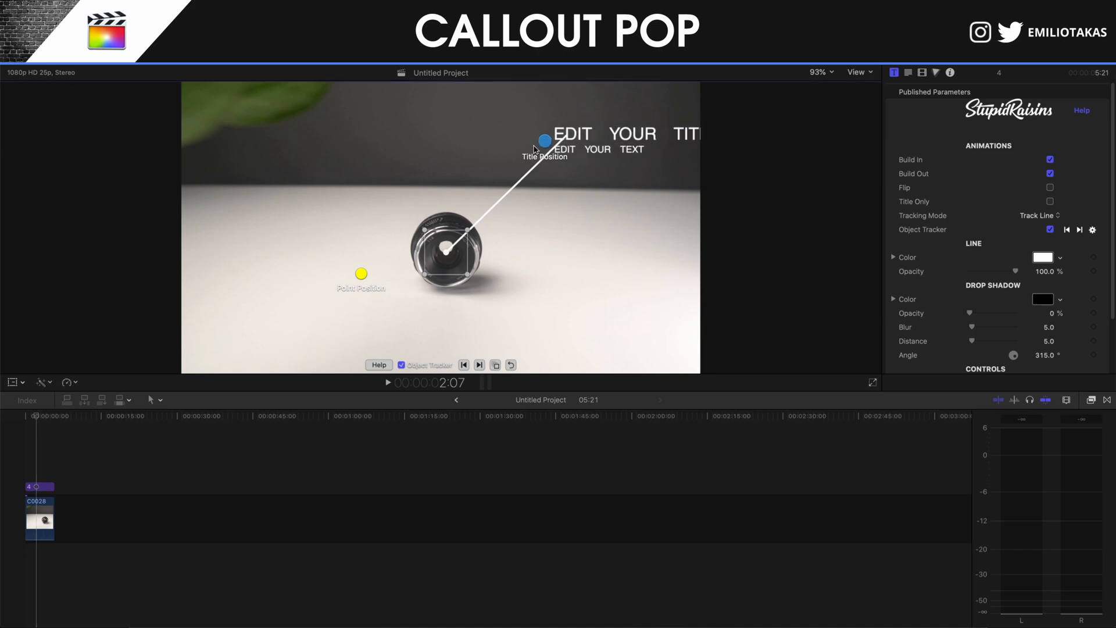
{"action": "left_click_drag", "start_coordinate": [544, 140], "coordinate": [509, 149]}
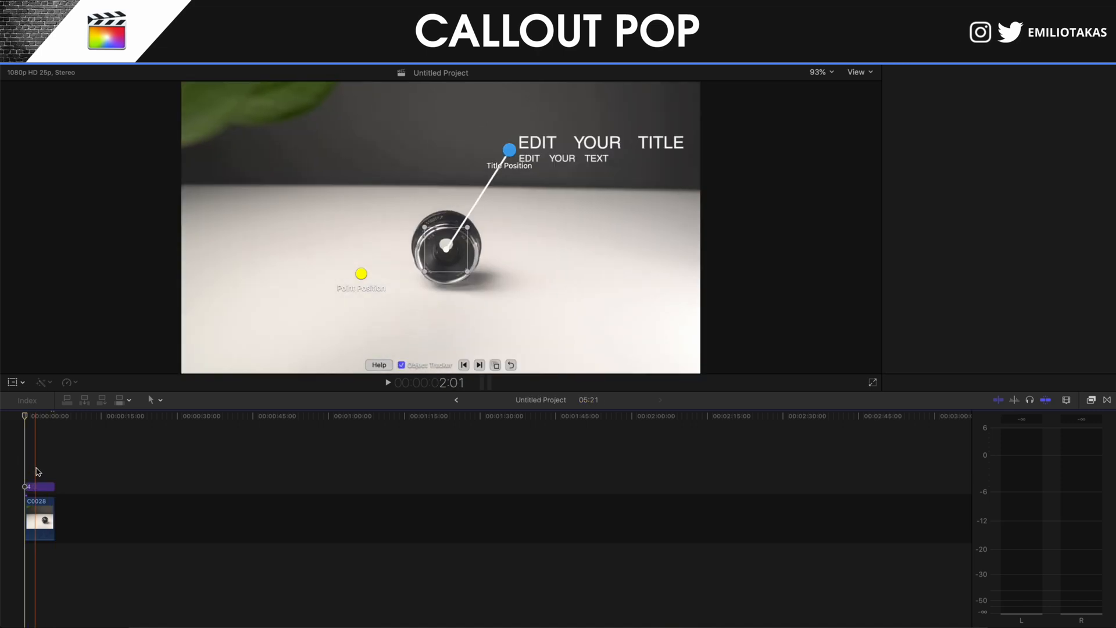
{"action": "left_click", "coordinate": [39, 486]}
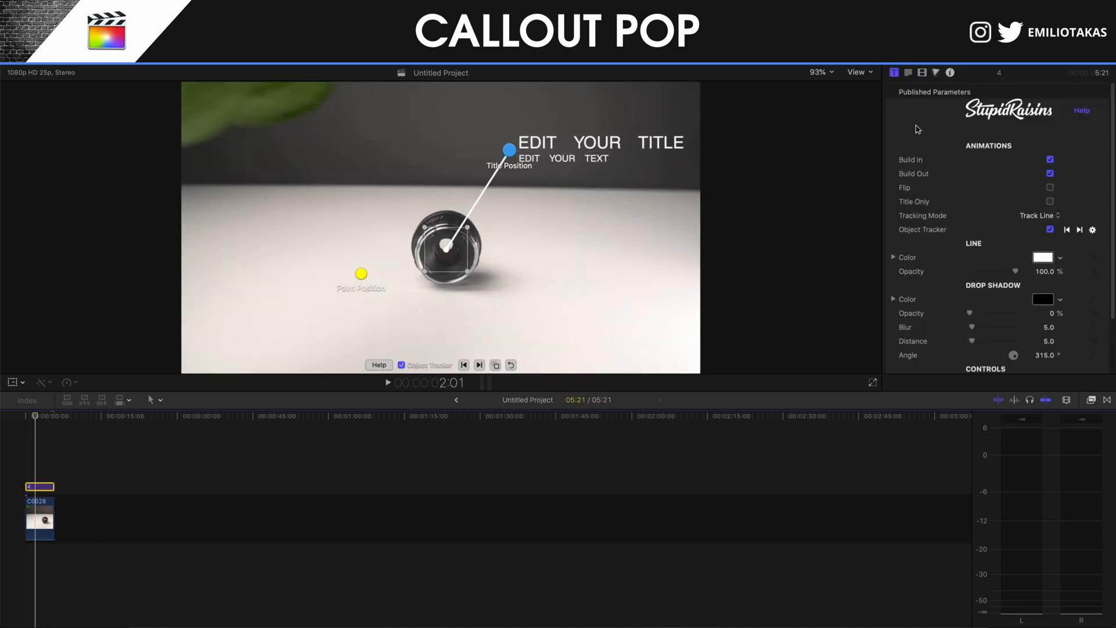
{"action": "left_click", "coordinate": [908, 72]}
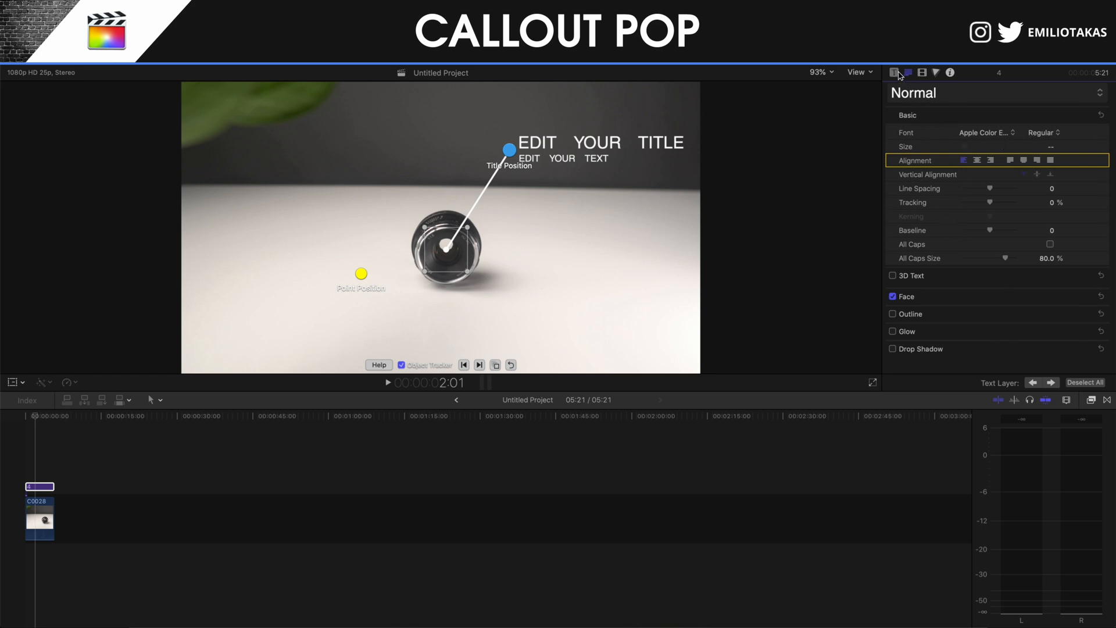
Replace the EDIT YOUR TITLE headline text with PERGEAR.
{"action": "left_click", "coordinate": [894, 72]}
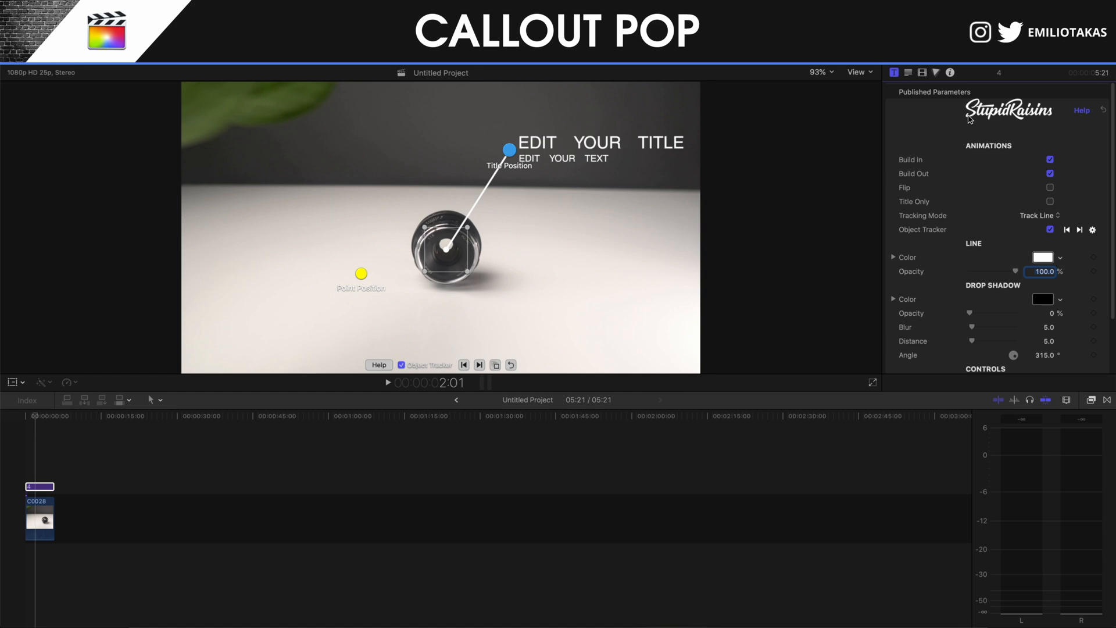
{"action": "scroll", "scroll_direction": "down", "scroll_amount": 3}
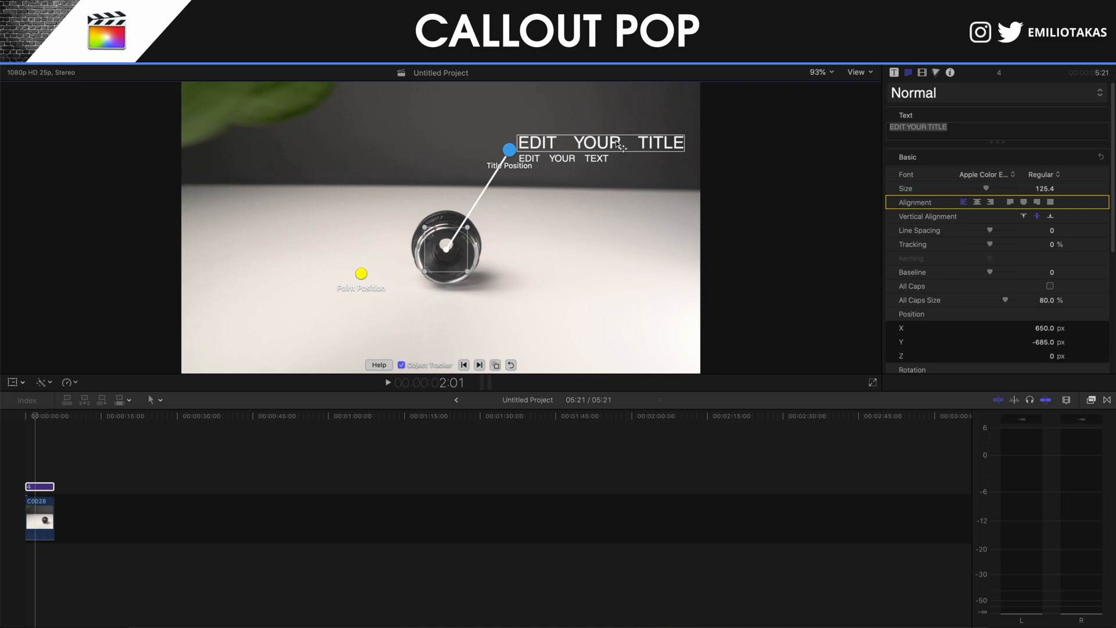
{"action": "triple_click", "coordinate": [918, 127]}
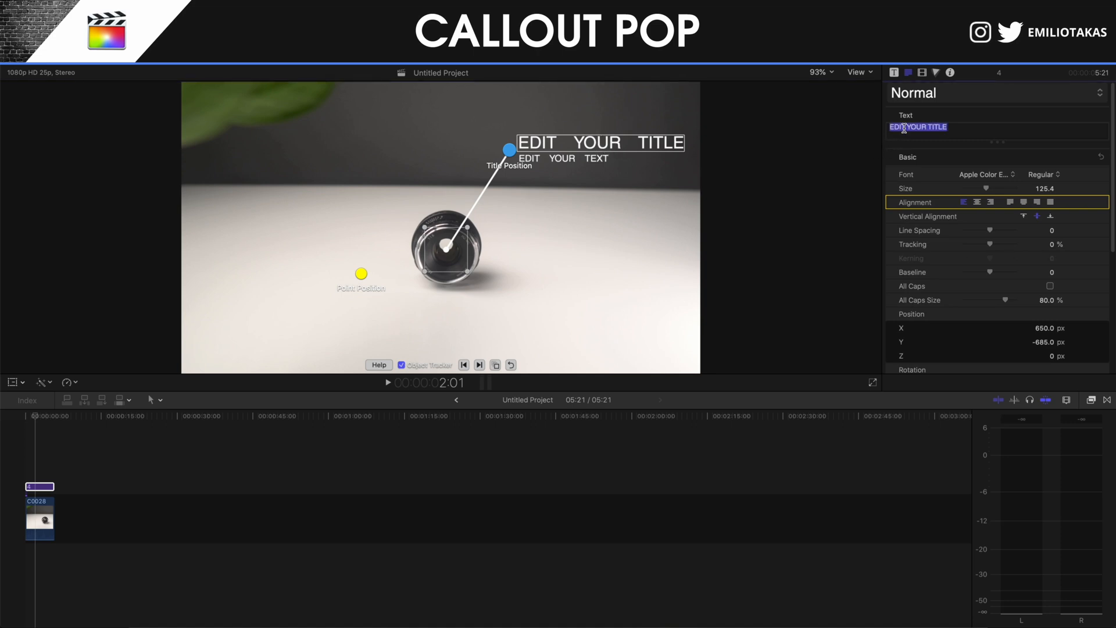
{"action": "type", "text": "PERGEAR"}
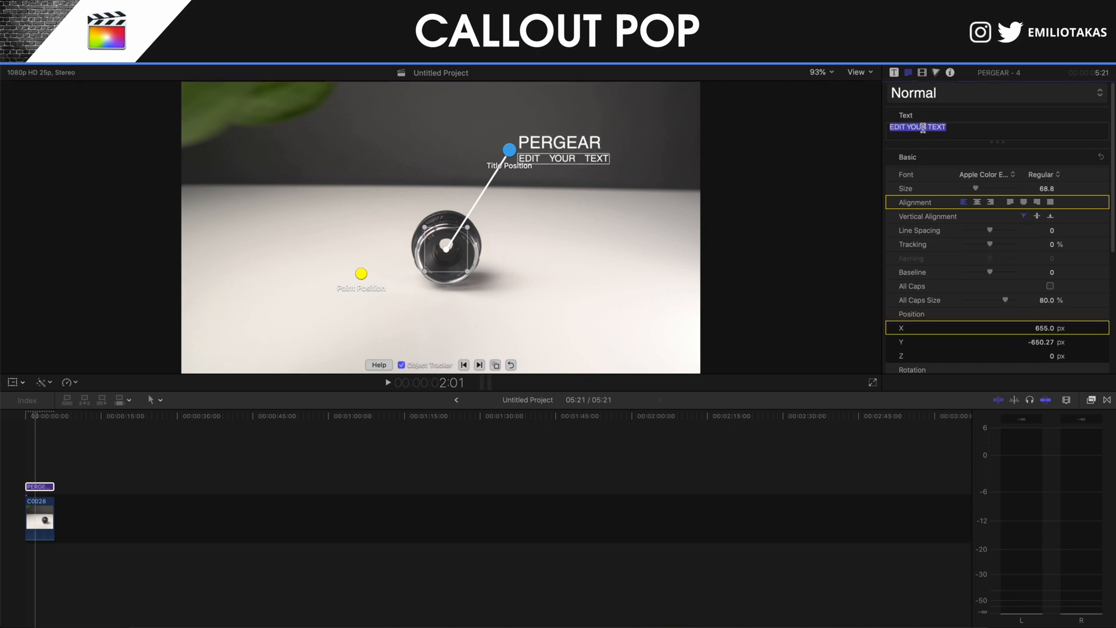
Enter 35MM 1.6 LENS as the subtitle and set it in Lato Light.
{"action": "type", "text": "35MM"}
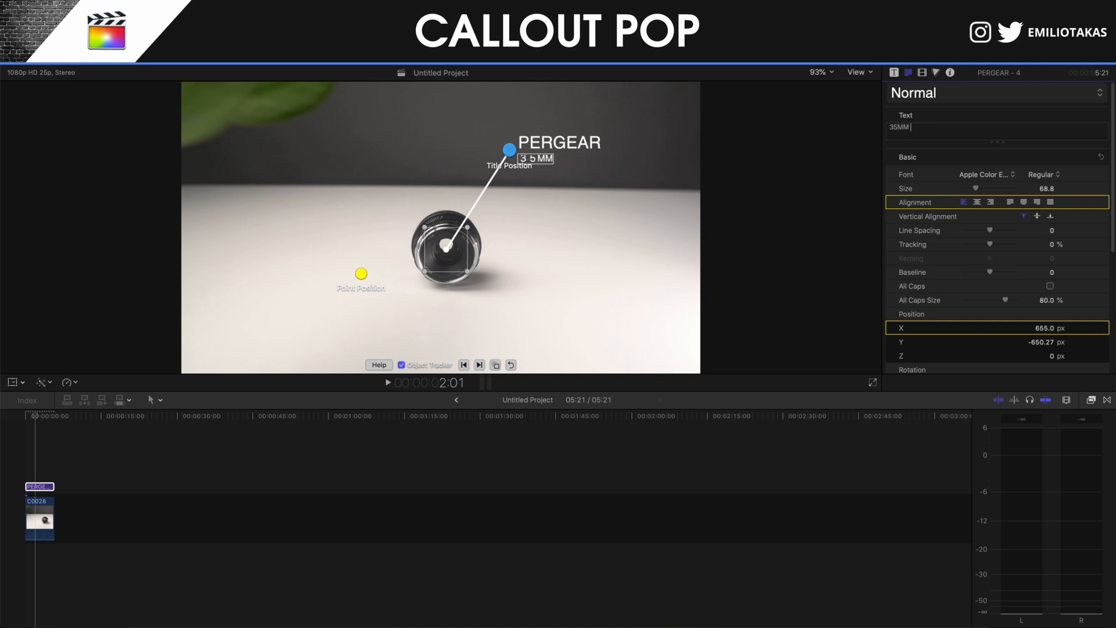
{"action": "type", "text": "1.6 LENS"}
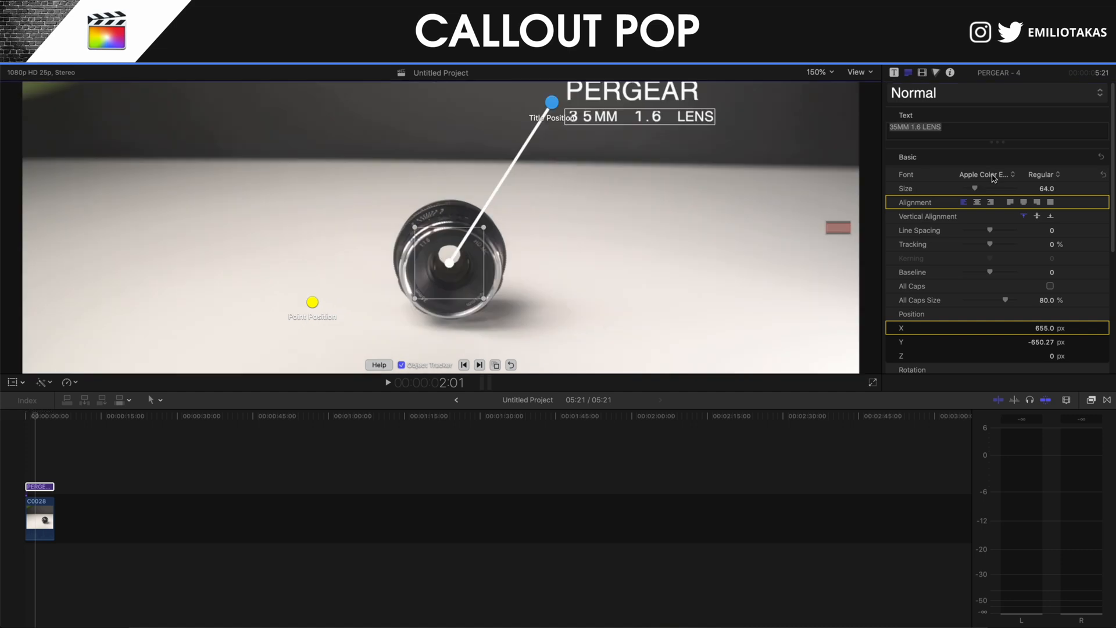
{"action": "left_click", "coordinate": [986, 174]}
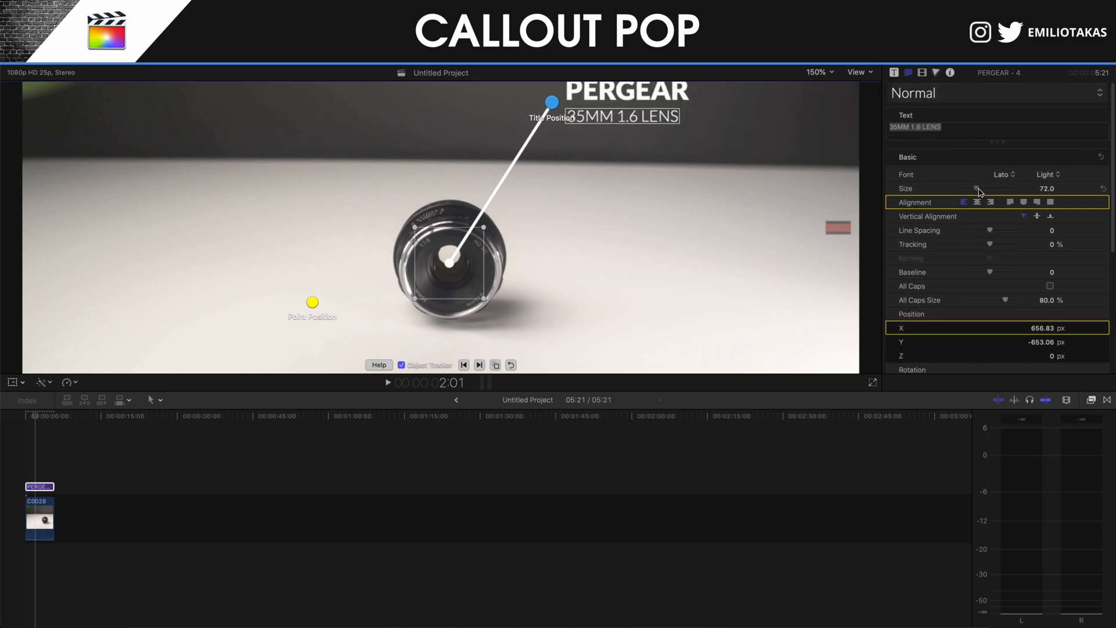
Raise the subtitle size to 79 and letter tracking to about 1.5%.
{"action": "left_click_drag", "start_coordinate": [975, 188], "coordinate": [980, 188]}
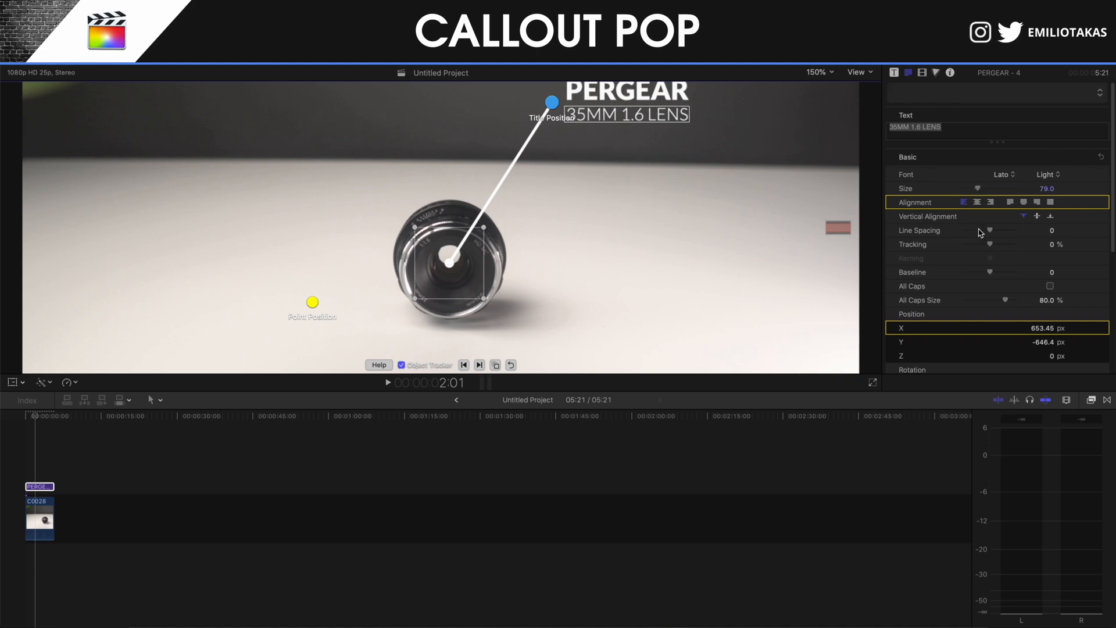
{"action": "left_click_drag", "start_coordinate": [988, 231], "coordinate": [996, 230]}
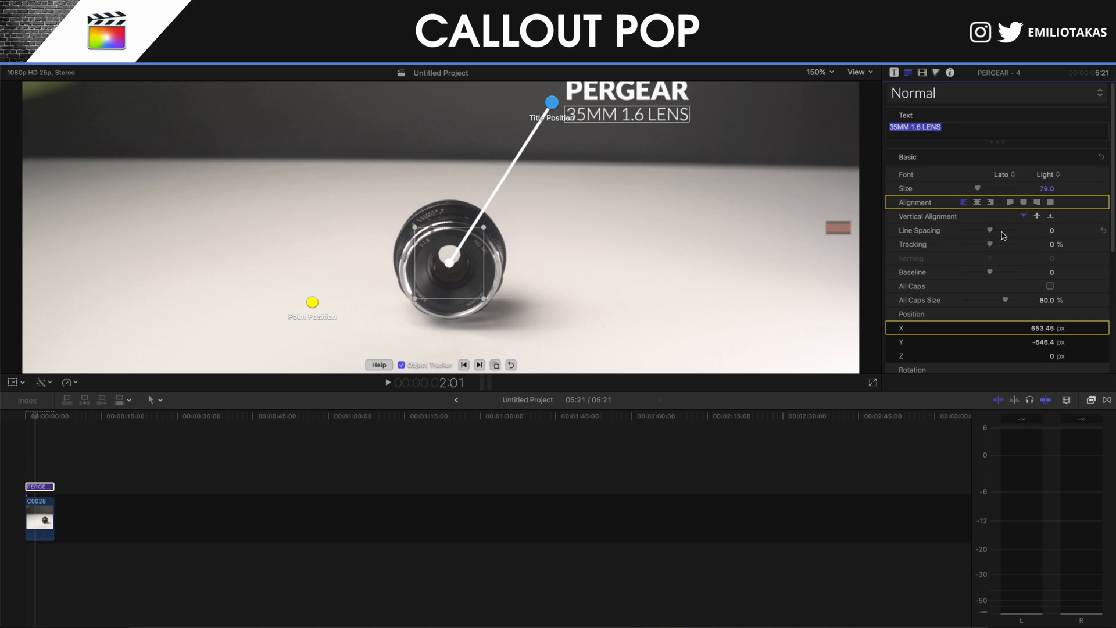
{"action": "left_click_drag", "start_coordinate": [971, 244], "coordinate": [992, 244]}
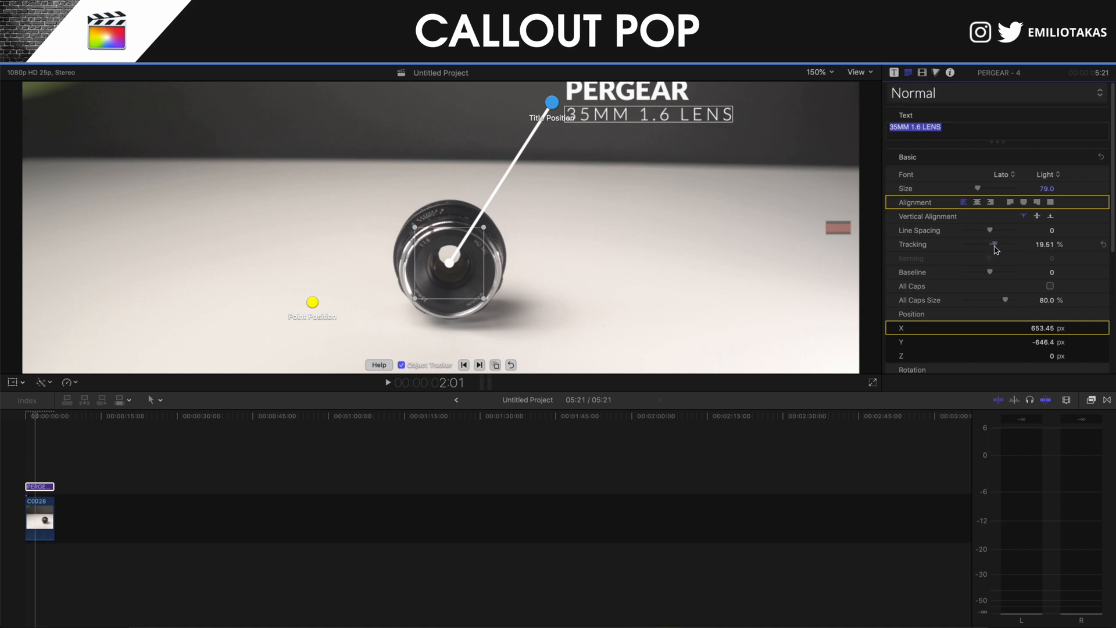
{"action": "left_click_drag", "start_coordinate": [989, 244], "coordinate": [1004, 244]}
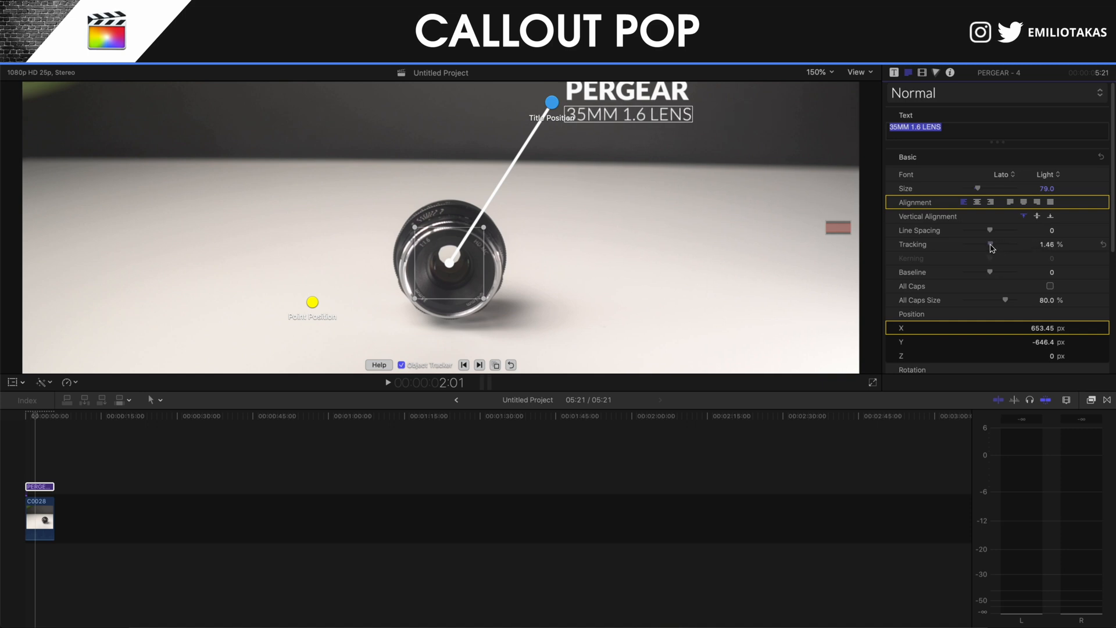
Enable a drop shadow on the 35MM 1.6 LENS line.
{"action": "scroll", "scroll_direction": "down", "scroll_amount": 3}
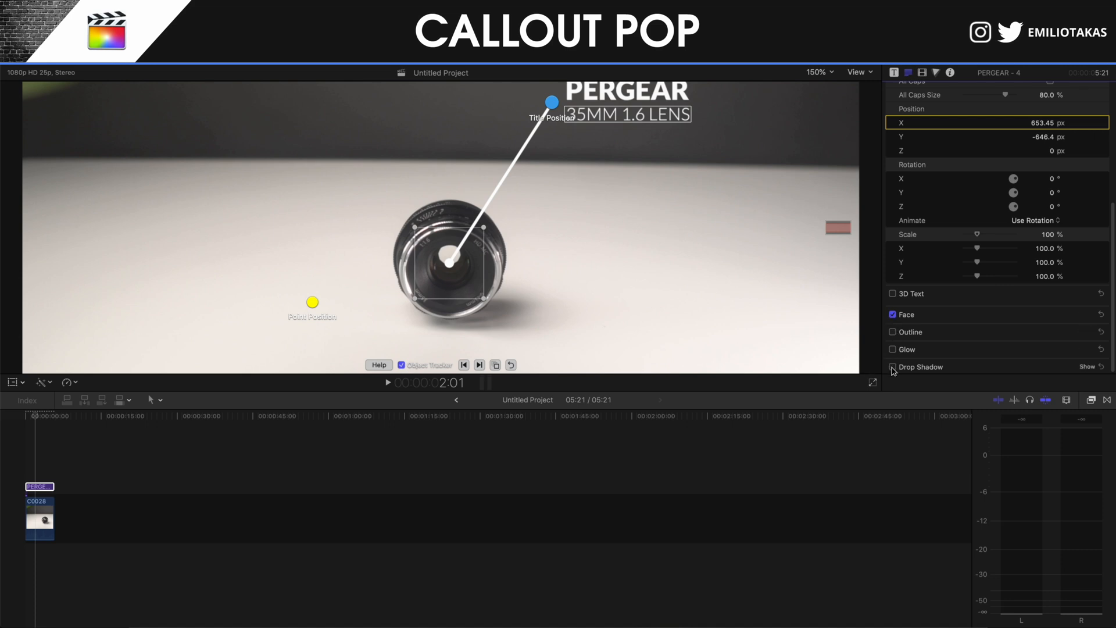
{"action": "left_click", "coordinate": [893, 366]}
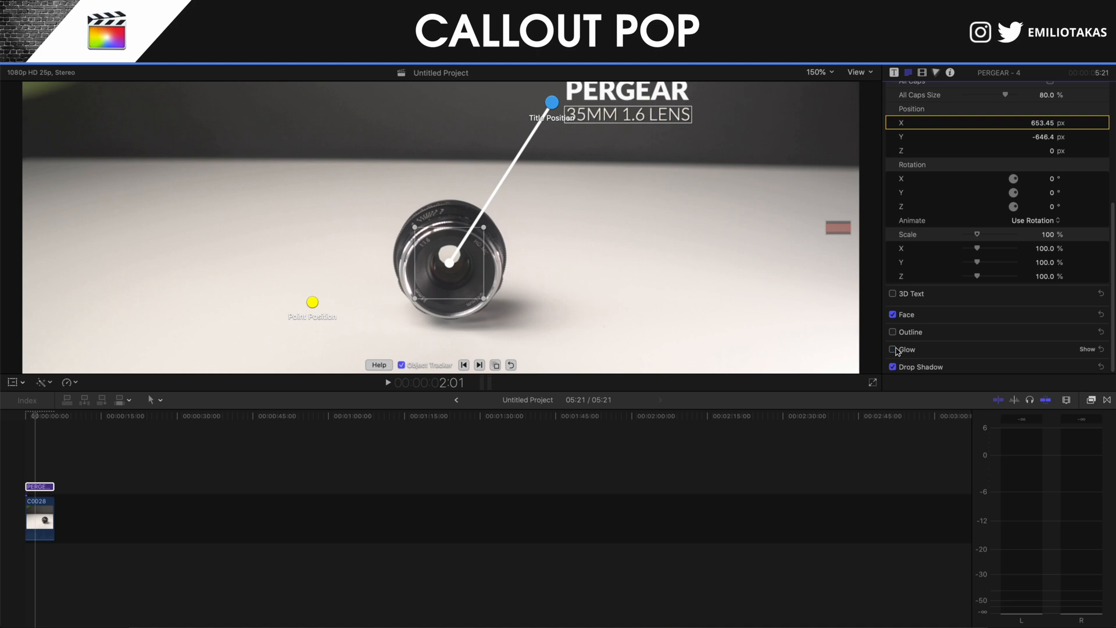
{"action": "scroll", "scroll_direction": "down", "scroll_amount": 3}
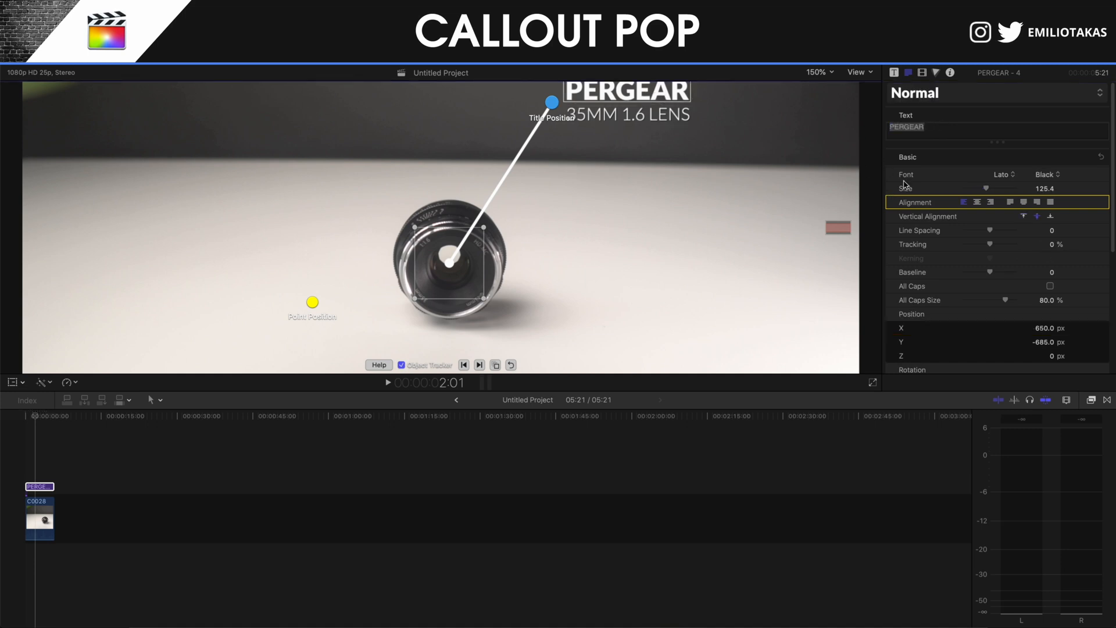
{"action": "scroll", "scroll_direction": "down", "scroll_amount": 3}
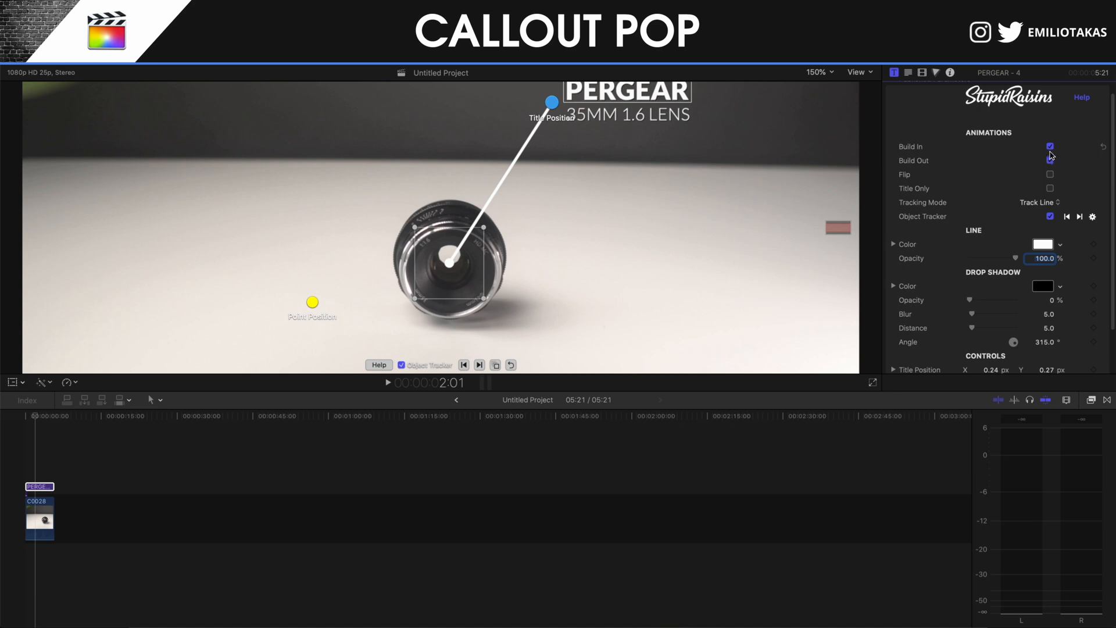
Try toggling the build-in animation and Title Only, leaving both as before.
{"action": "left_click", "coordinate": [1050, 147]}
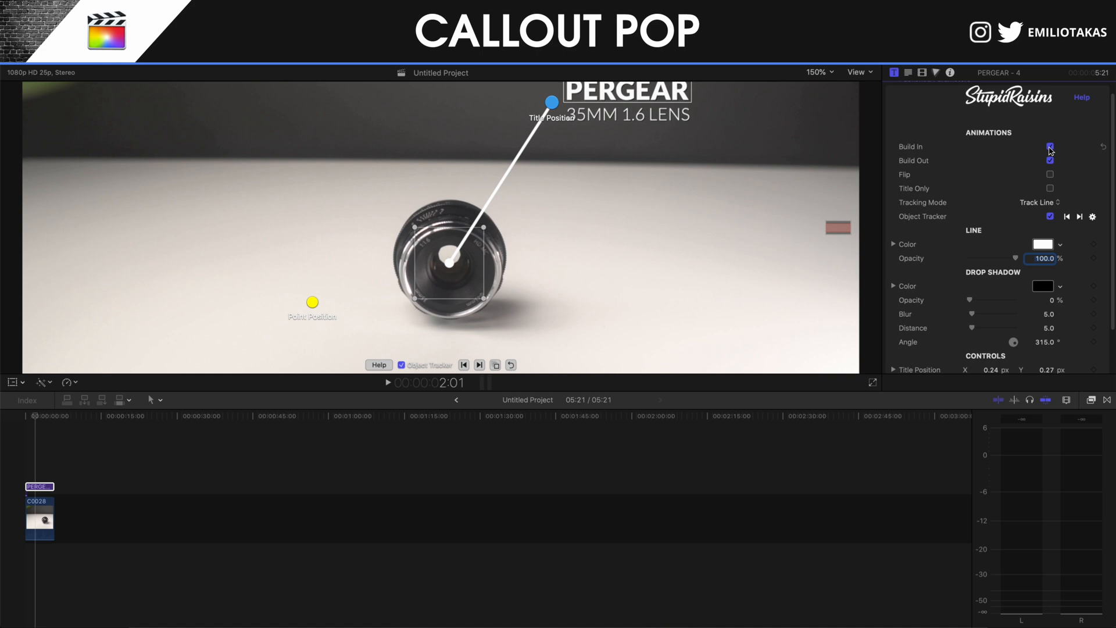
{"action": "left_click", "coordinate": [1049, 160]}
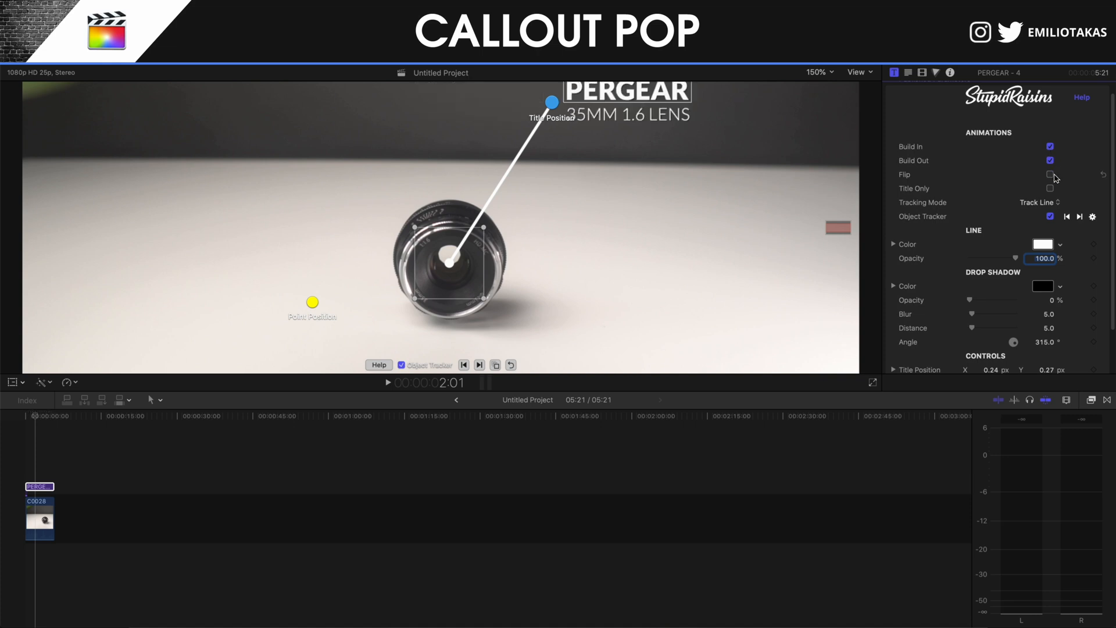
{"action": "left_click", "coordinate": [1049, 188]}
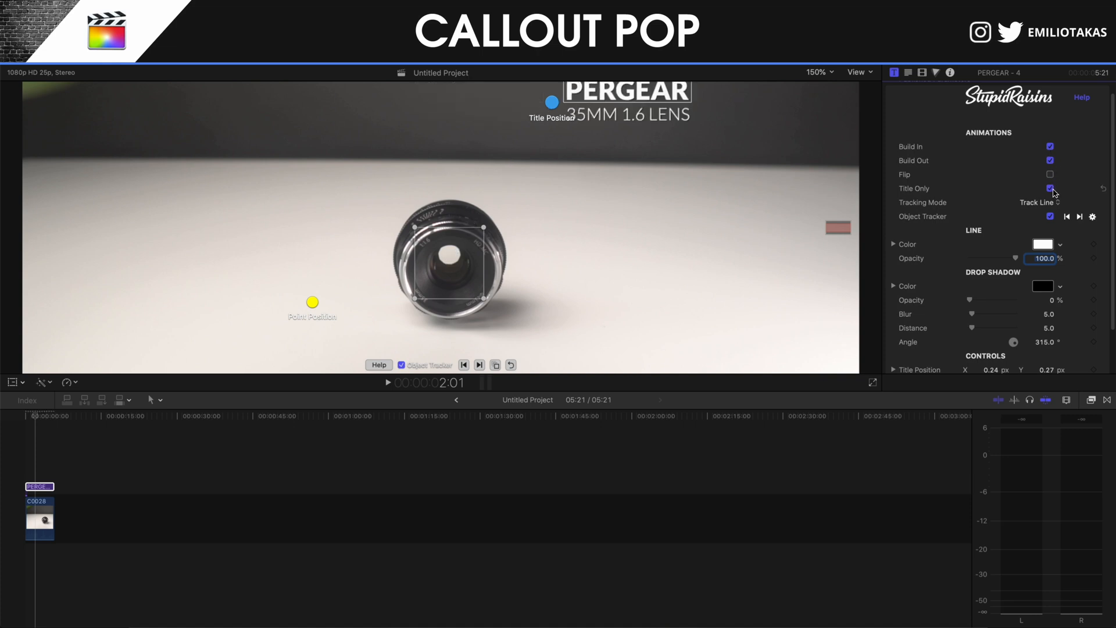
{"action": "left_click", "coordinate": [1050, 187]}
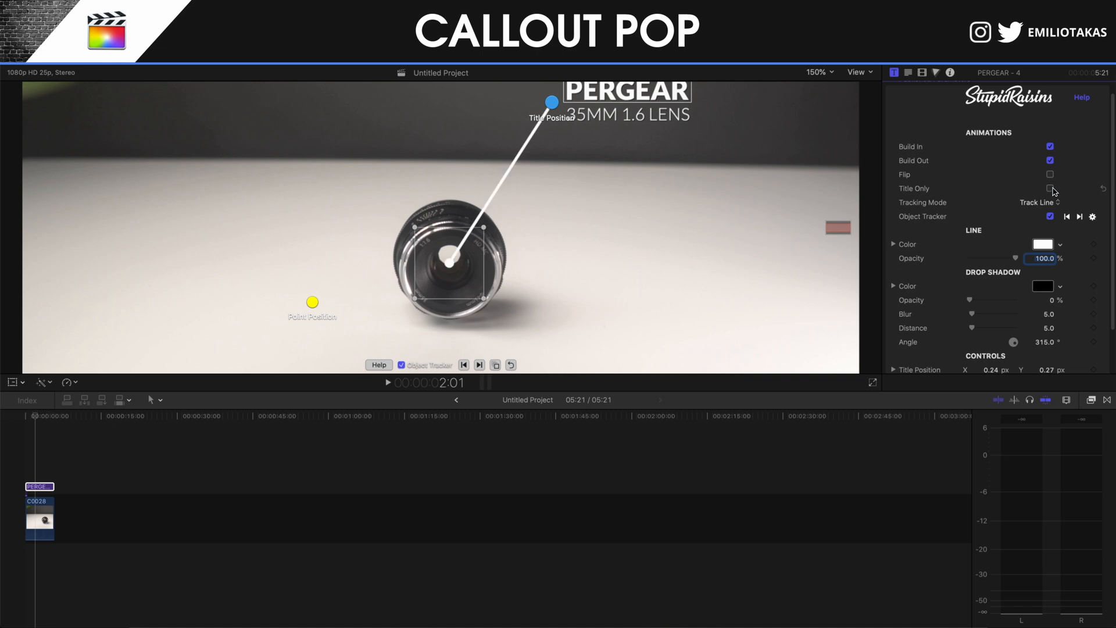
Set Tracking Mode to Track Line so only the line follows the lens.
{"action": "left_click", "coordinate": [1039, 202]}
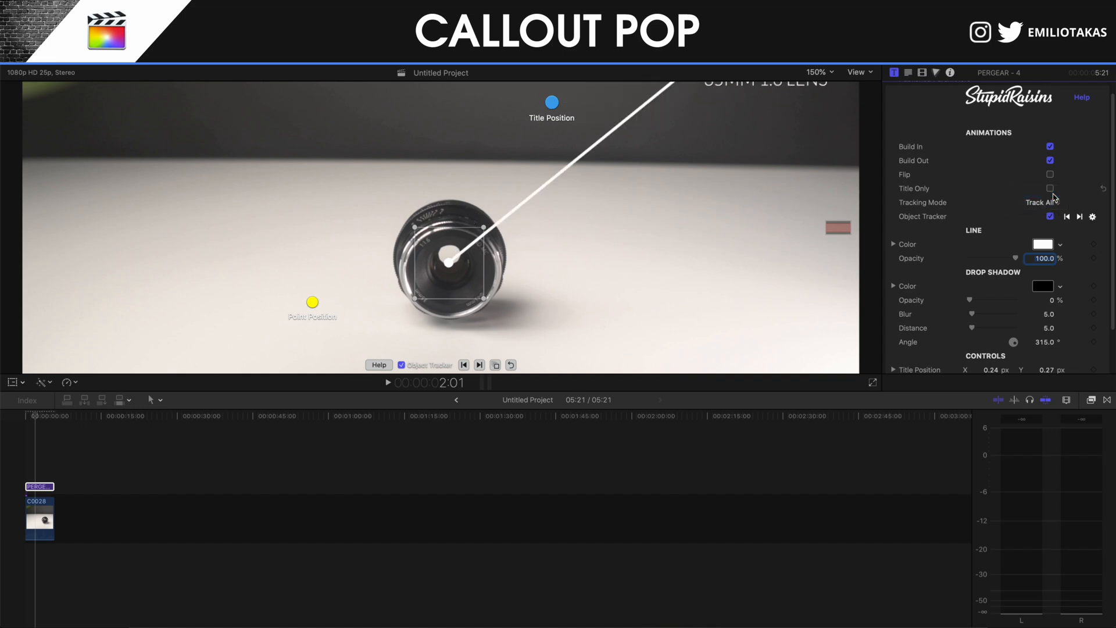
{"action": "mouse_move", "coordinate": [983, 210]}
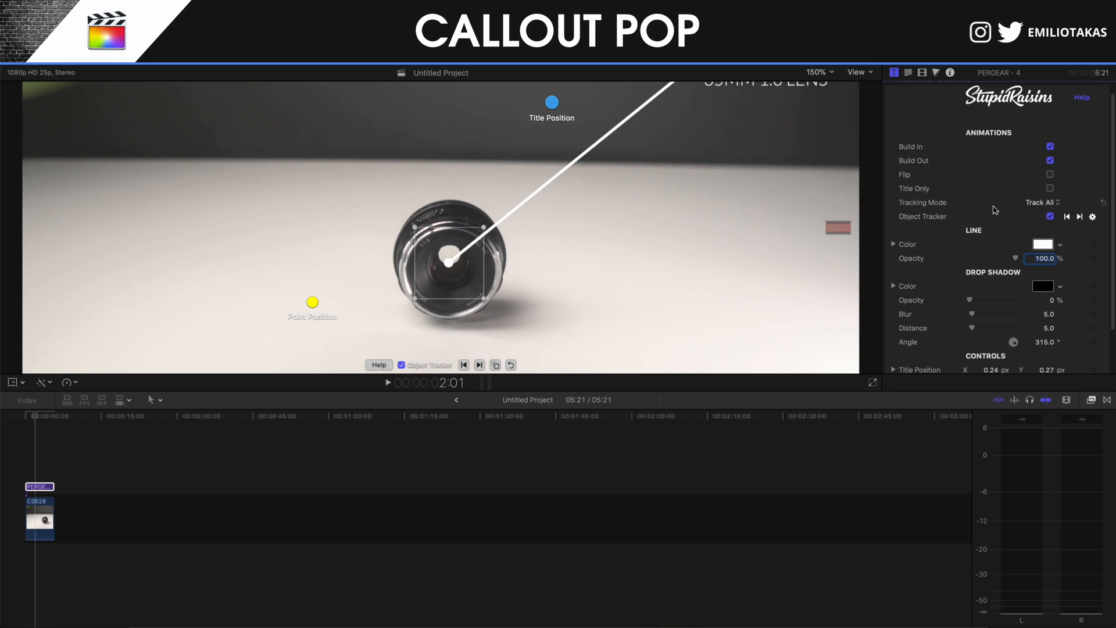
{"action": "left_click", "coordinate": [1040, 202]}
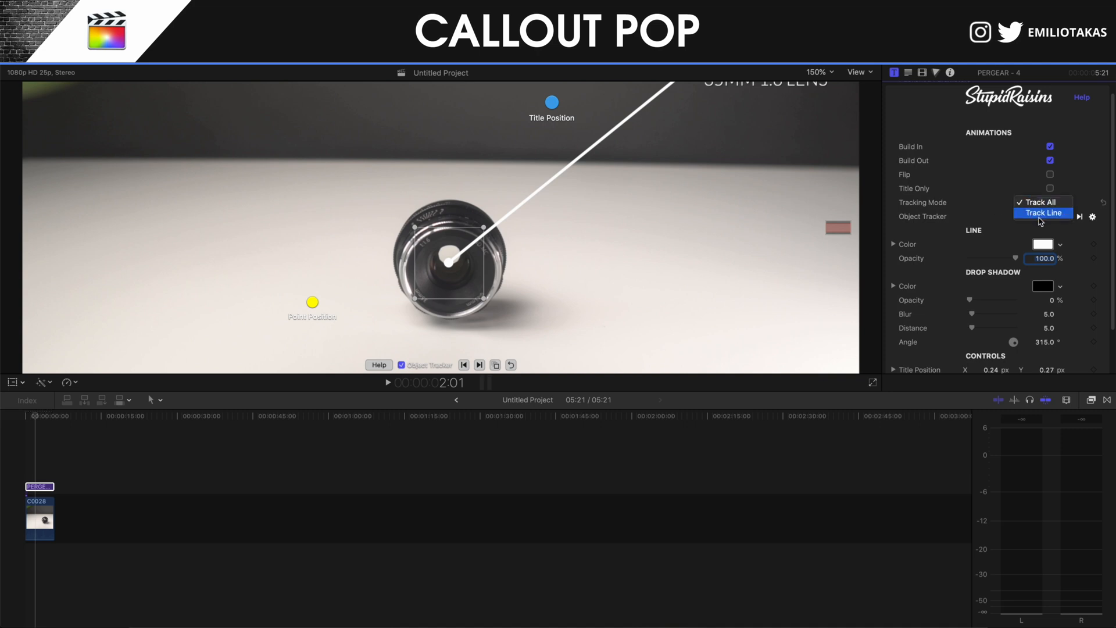
{"action": "left_click", "coordinate": [1040, 213]}
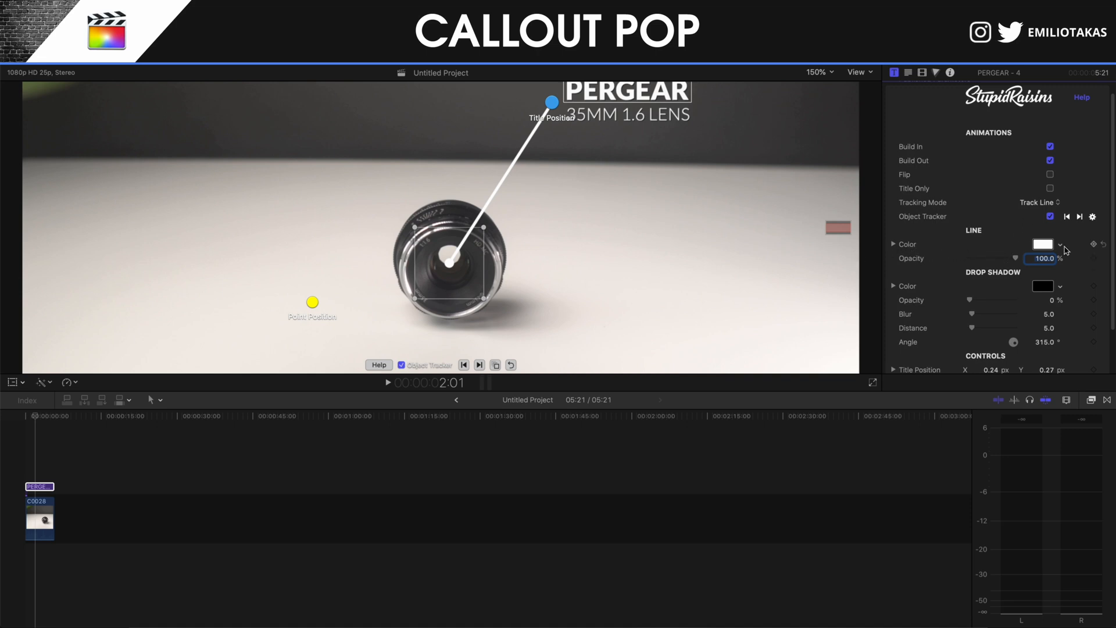
{"action": "left_click", "coordinate": [1042, 244]}
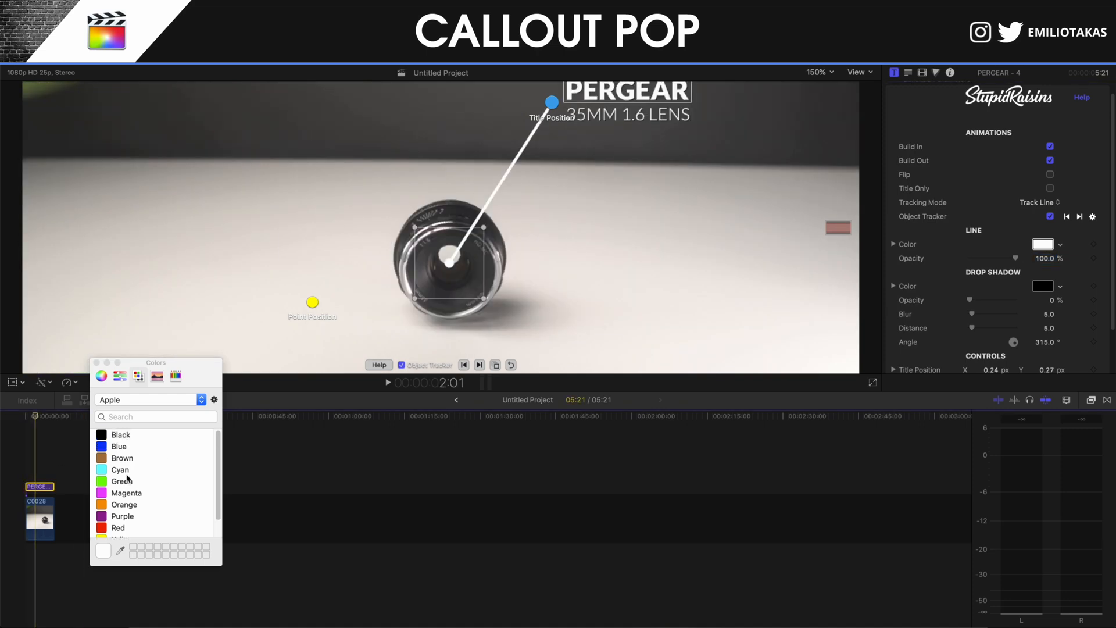
{"action": "left_click", "coordinate": [120, 434]}
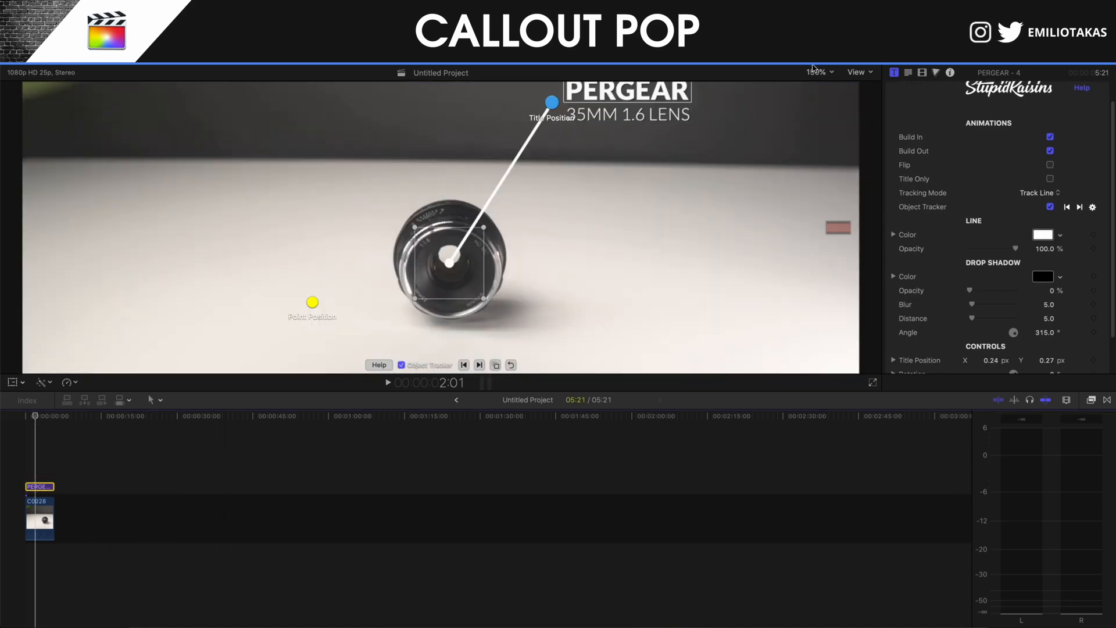
Fit the viewer and set drop shadow opacity 69.49%, blur 6.0, distance 16.0.
{"action": "left_click", "coordinate": [816, 72]}
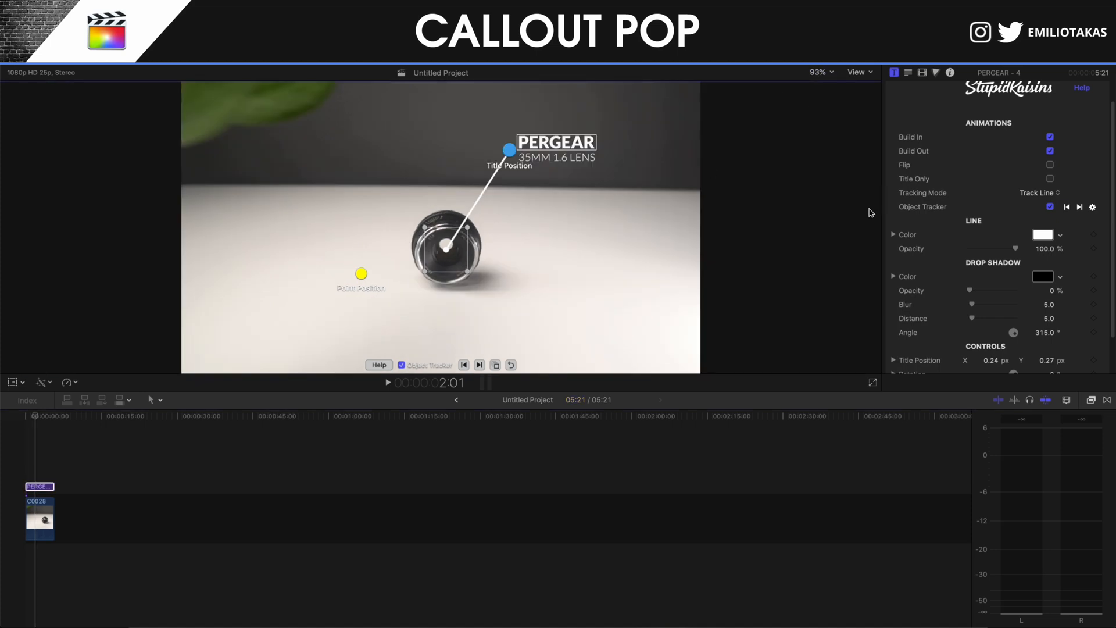
{"action": "left_click_drag", "start_coordinate": [971, 290], "coordinate": [986, 291]}
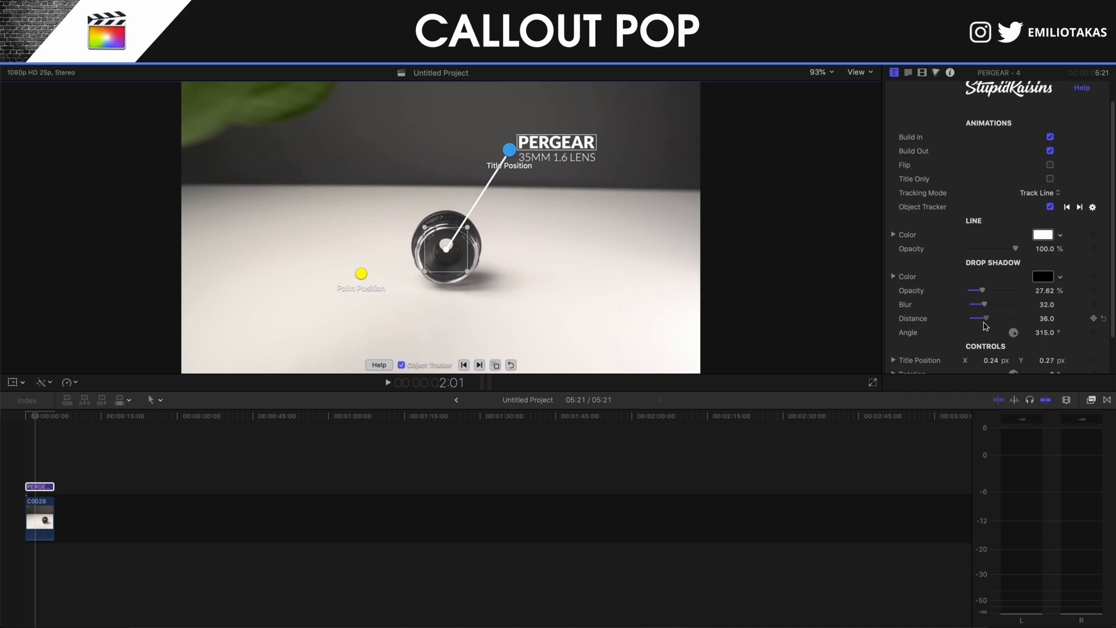
{"action": "left_click_drag", "start_coordinate": [985, 289], "coordinate": [1001, 289]}
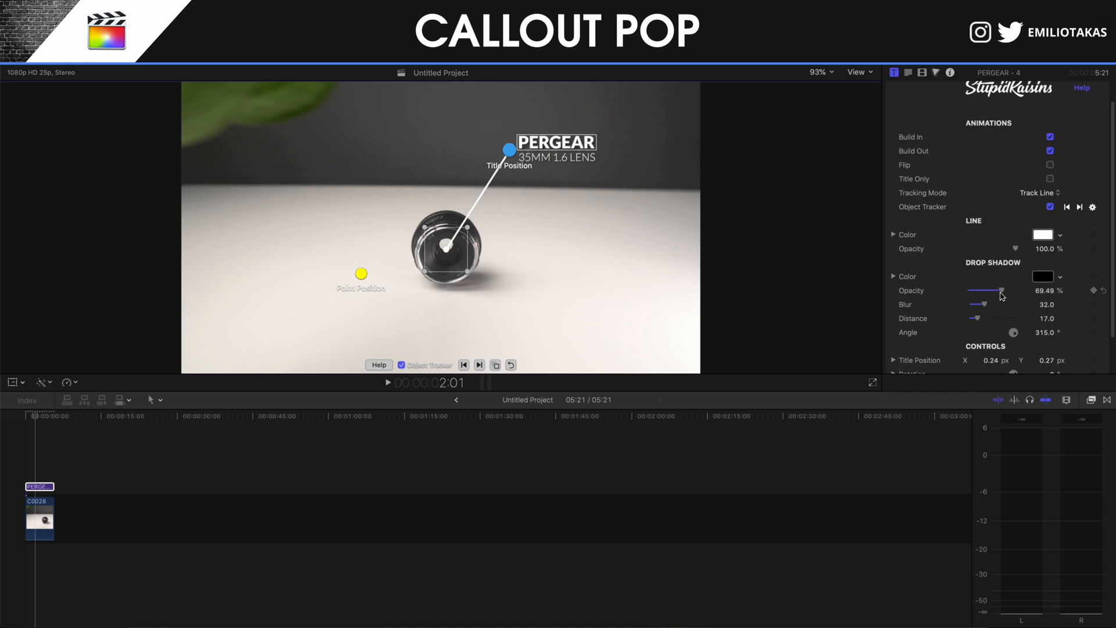
{"action": "left_click_drag", "start_coordinate": [993, 304], "coordinate": [976, 305]}
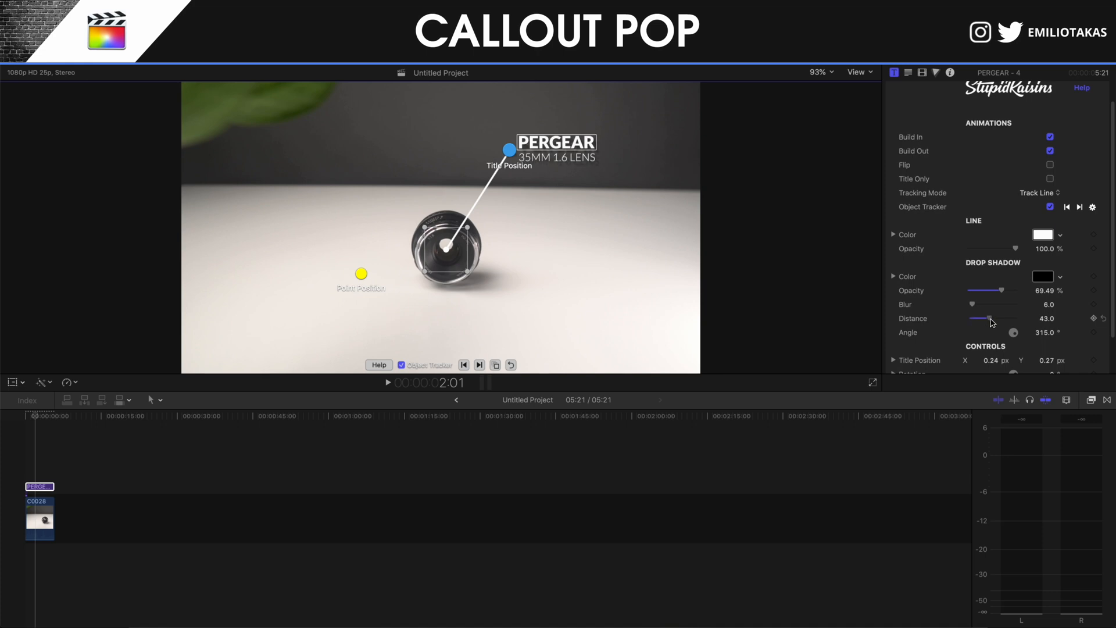
{"action": "left_click_drag", "start_coordinate": [989, 318], "coordinate": [973, 318]}
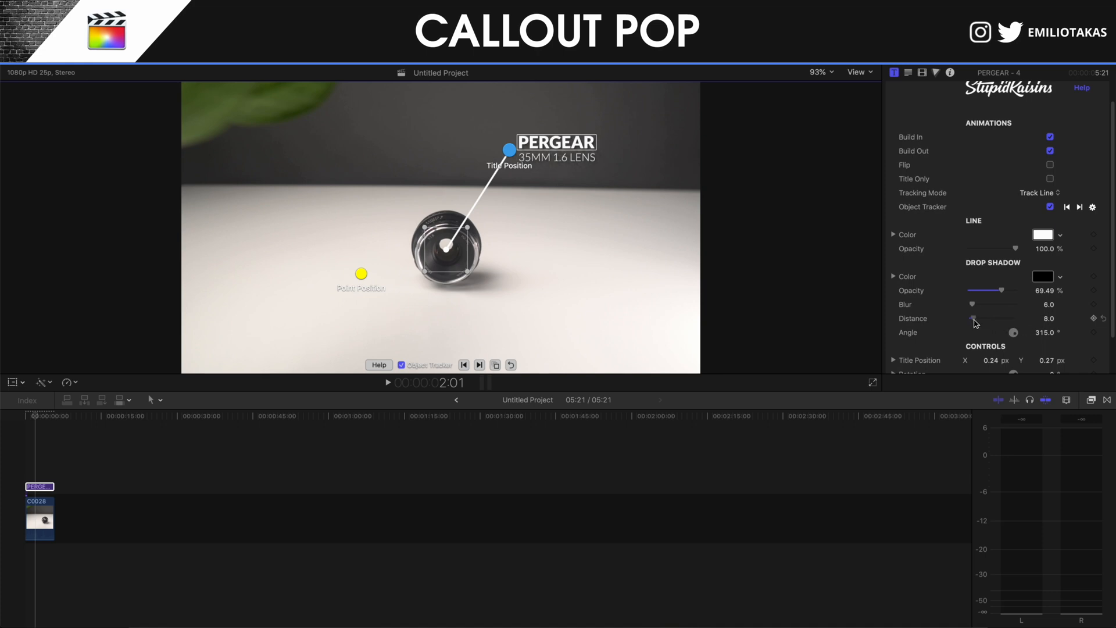
{"action": "left_click_drag", "start_coordinate": [974, 318], "coordinate": [989, 318]}
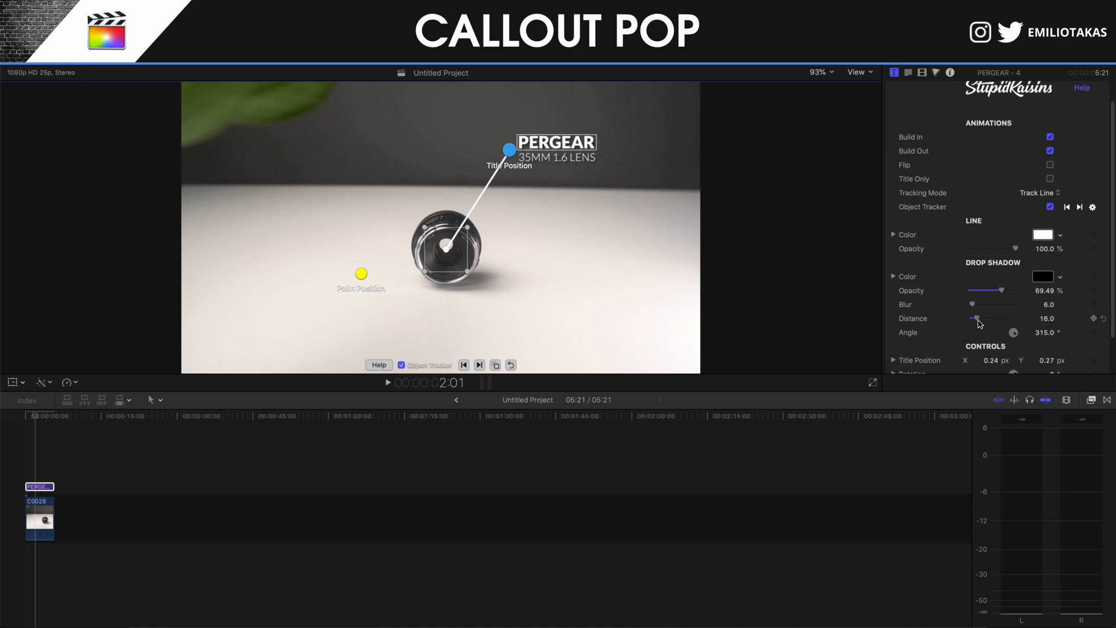
{"action": "scroll", "scroll_direction": "down", "scroll_amount": 3}
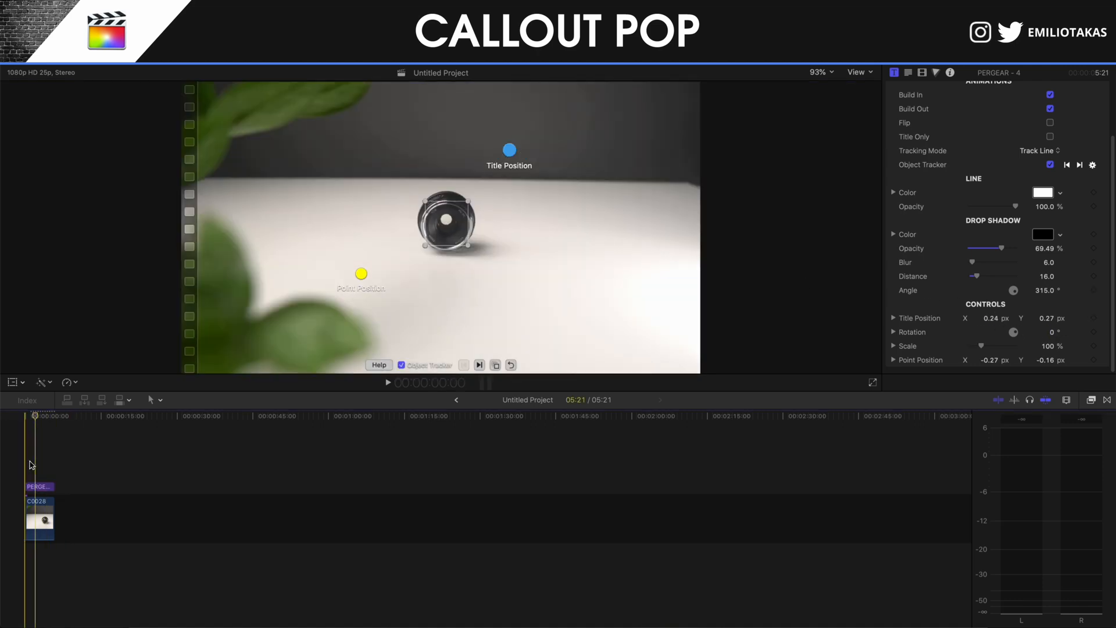
Select the PERGEAR title clip so its tracking mode can be changed to Track All.
{"action": "left_click", "coordinate": [387, 383]}
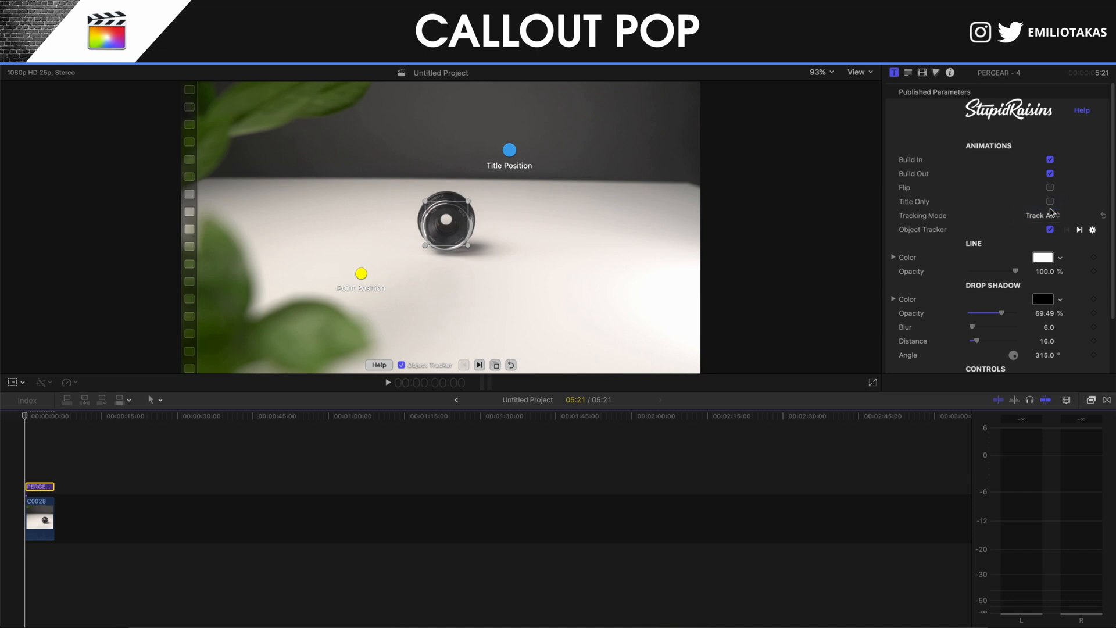
{"action": "mouse_move", "coordinate": [1052, 211]}
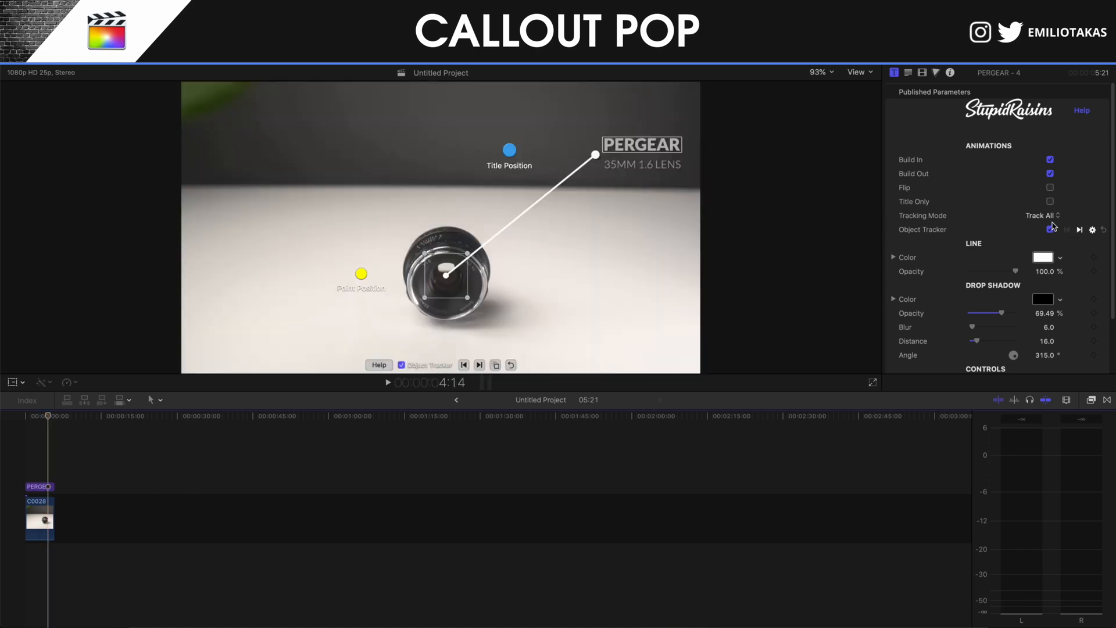
Switch Tracking Mode to Track Line and rewind the playhead to the clip start.
{"action": "left_click", "coordinate": [1039, 215]}
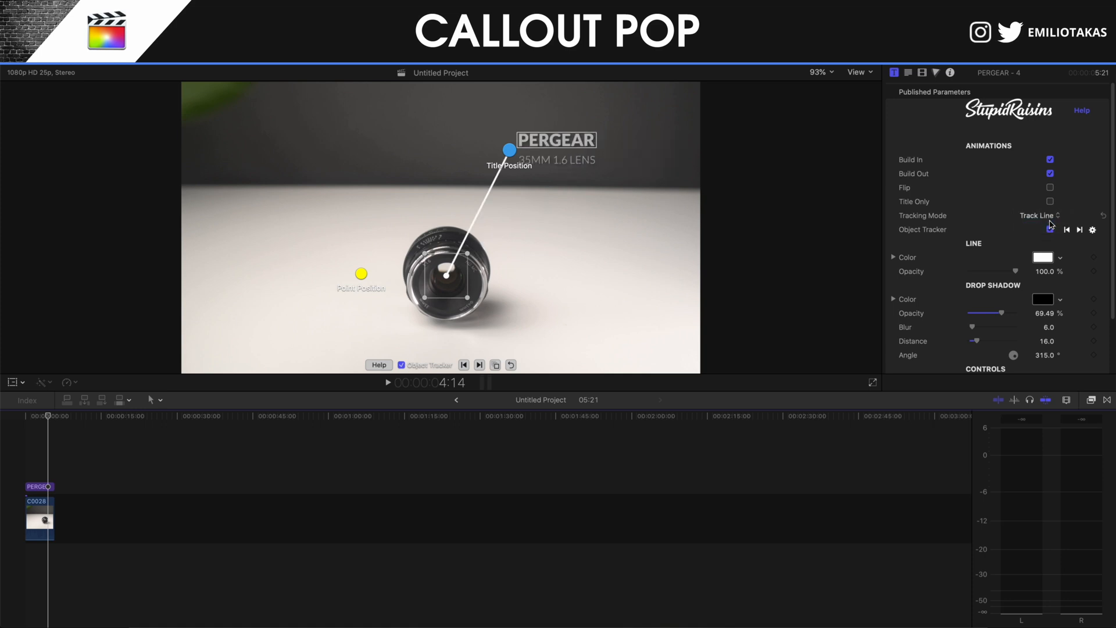
{"action": "left_click", "coordinate": [1093, 229]}
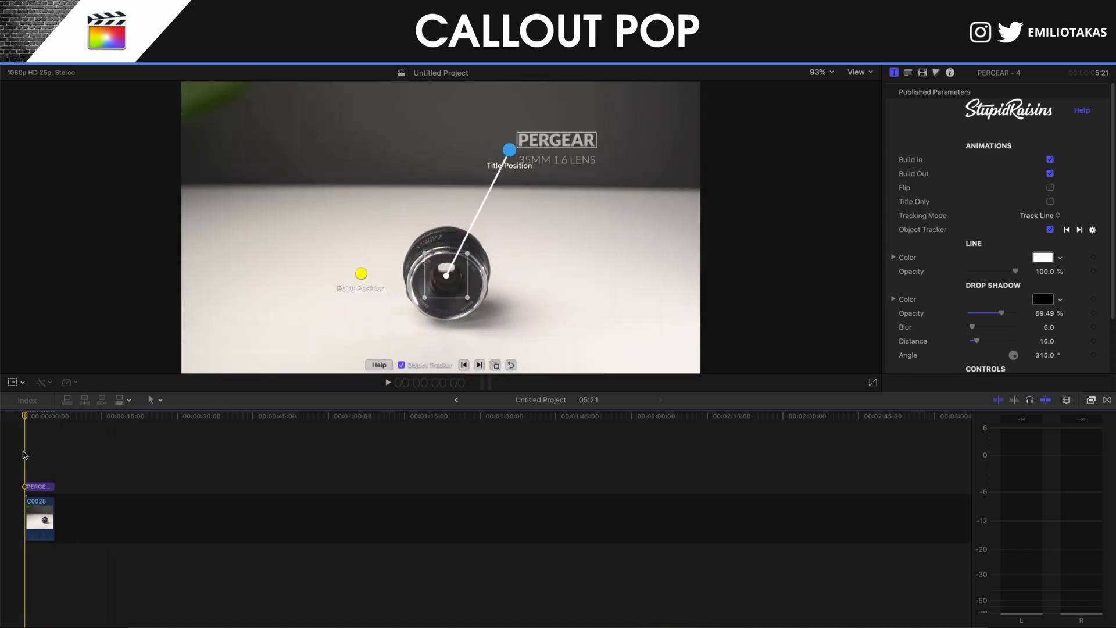
{"action": "left_click", "coordinate": [387, 382]}
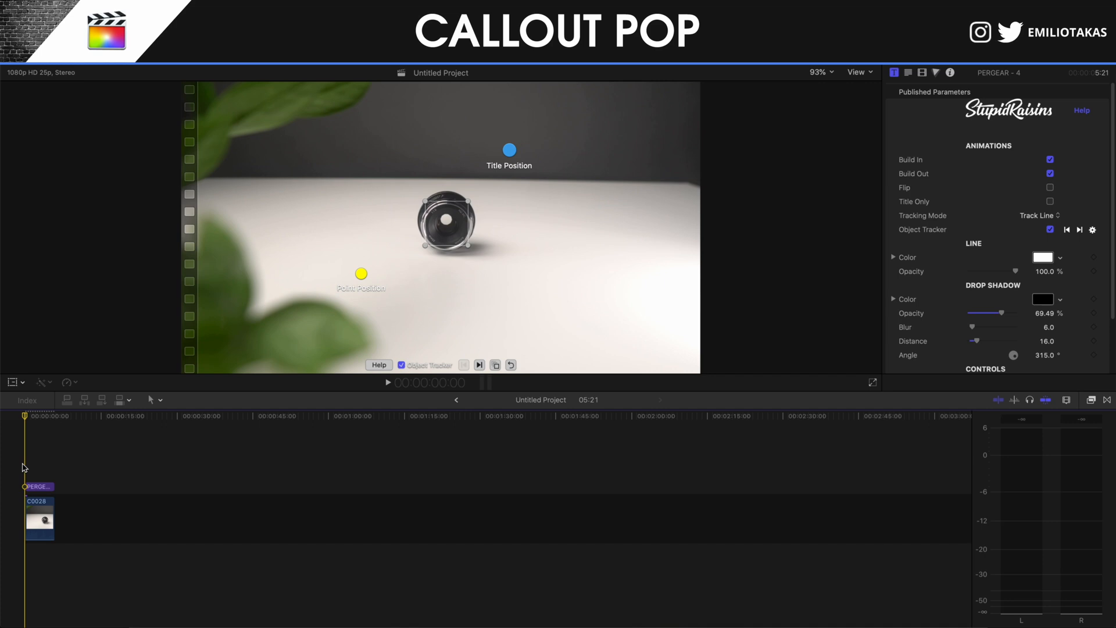
{"action": "mouse_move", "coordinate": [29, 465]}
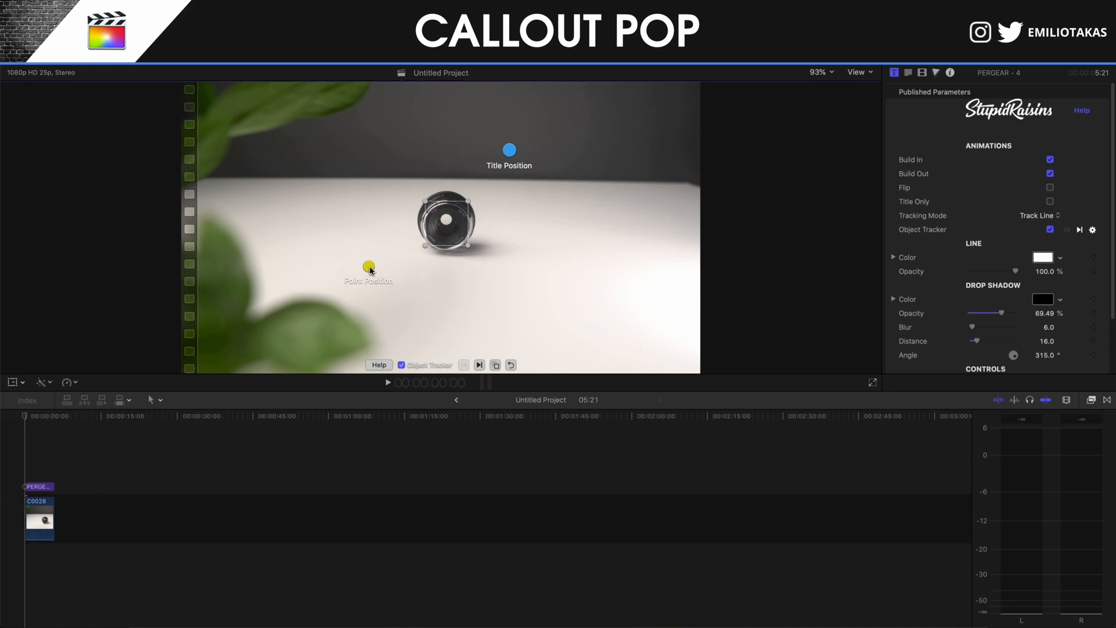
Drag the yellow Point Position handle slightly up and right in the viewer.
{"action": "left_click_drag", "start_coordinate": [369, 269], "coordinate": [371, 263]}
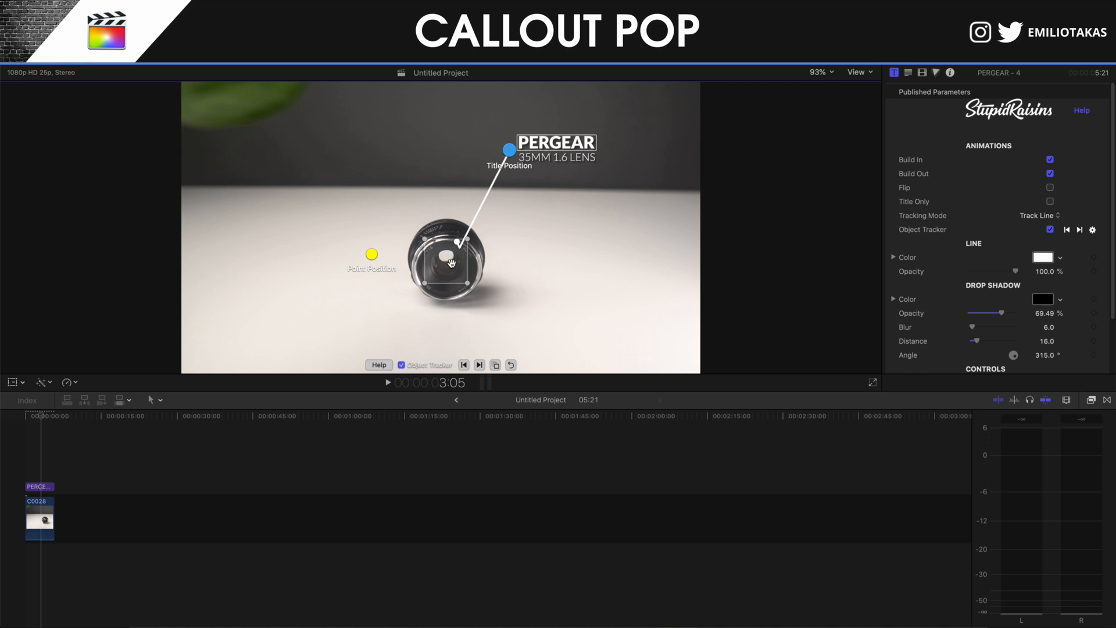
{"action": "mouse_move", "coordinate": [428, 268]}
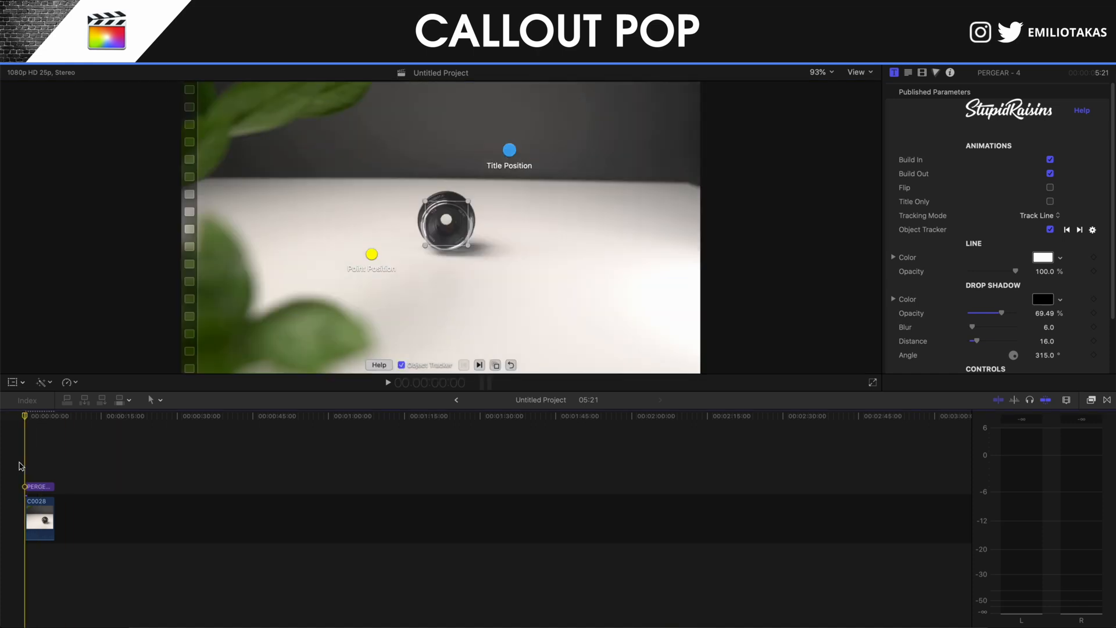
Preview the callout, then uncheck Build Out under Animations, keeping Build In on.
{"action": "left_click", "coordinate": [387, 382]}
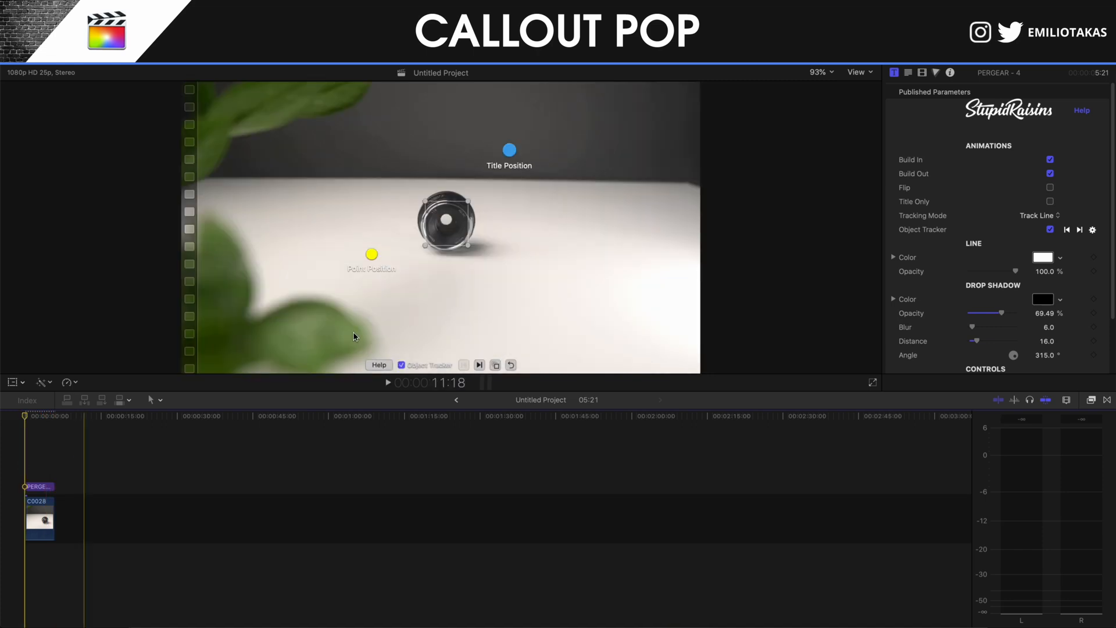
{"action": "left_click", "coordinate": [1048, 174]}
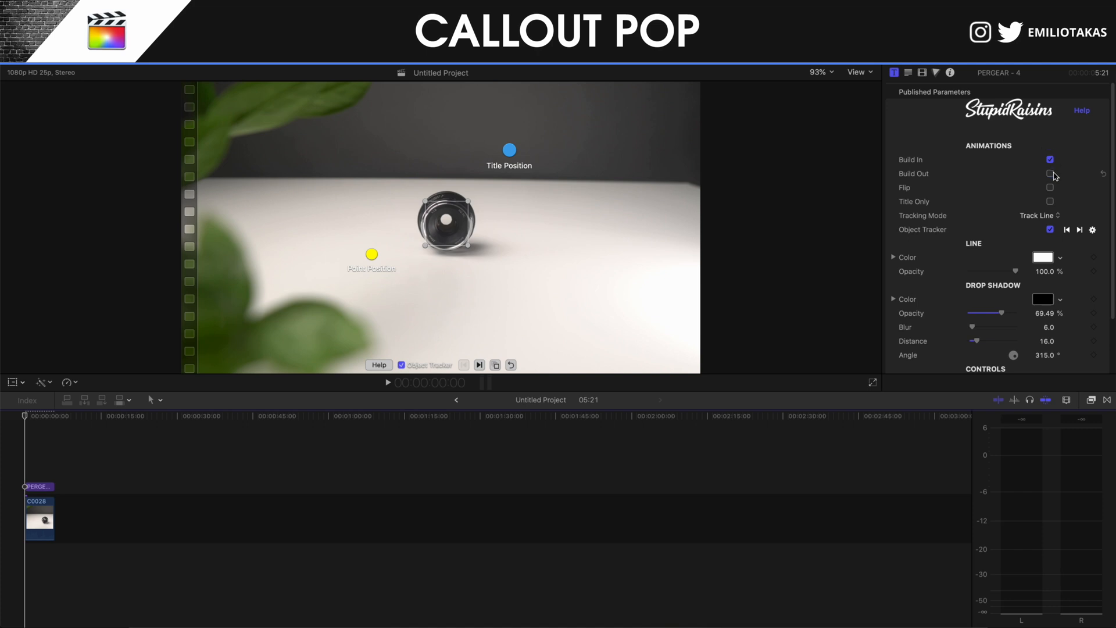